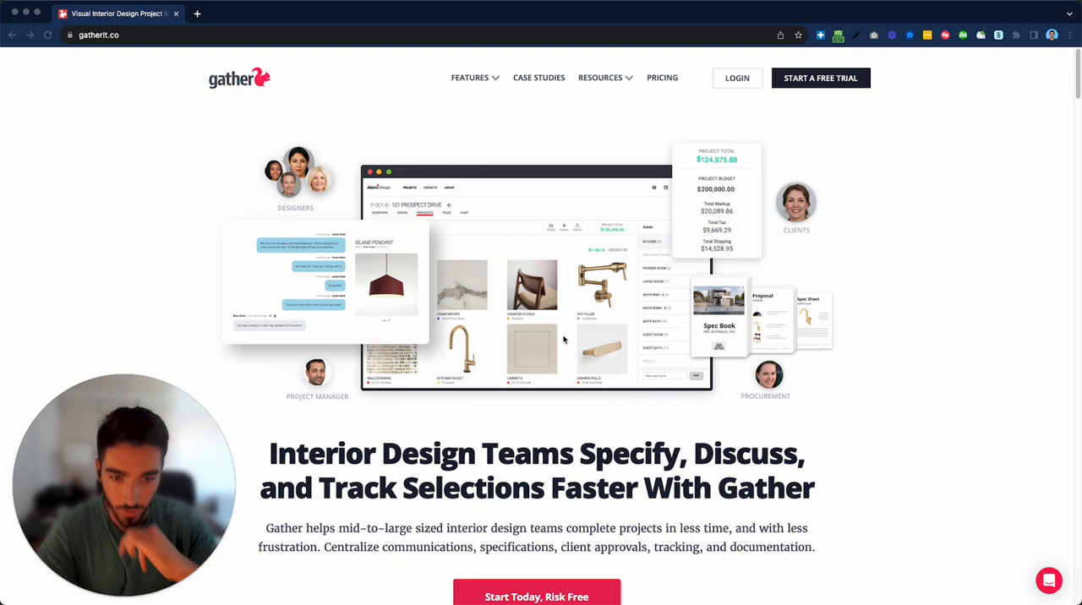
Scroll past the client logo strip to the old-way versus better-way workflow comparison.
{"action": "scroll", "scroll_direction": "down", "scroll_amount": 3}
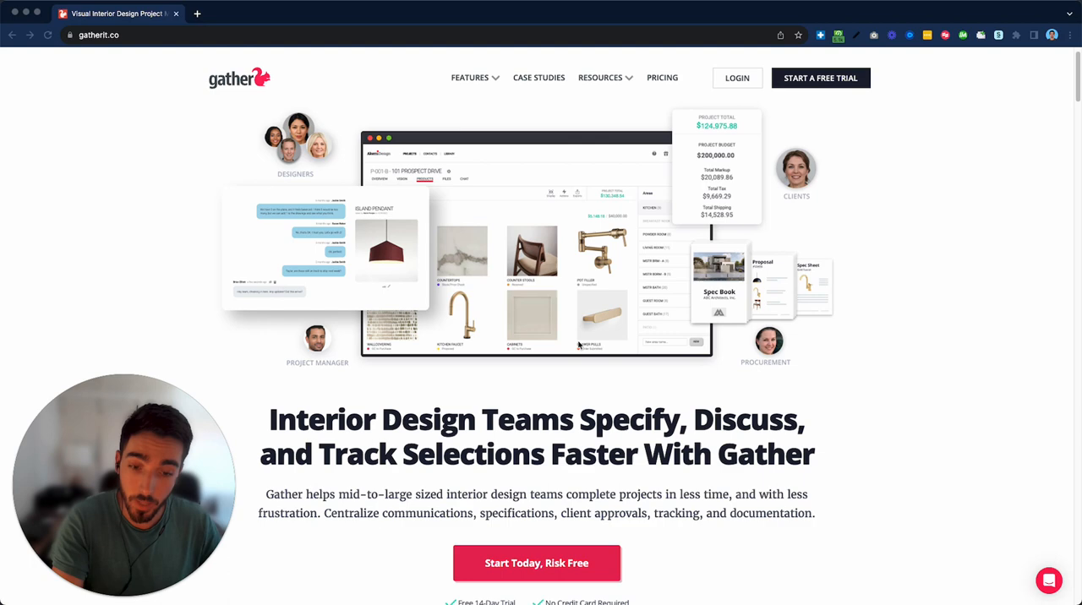
{"action": "scroll", "scroll_direction": "down", "scroll_amount": 3}
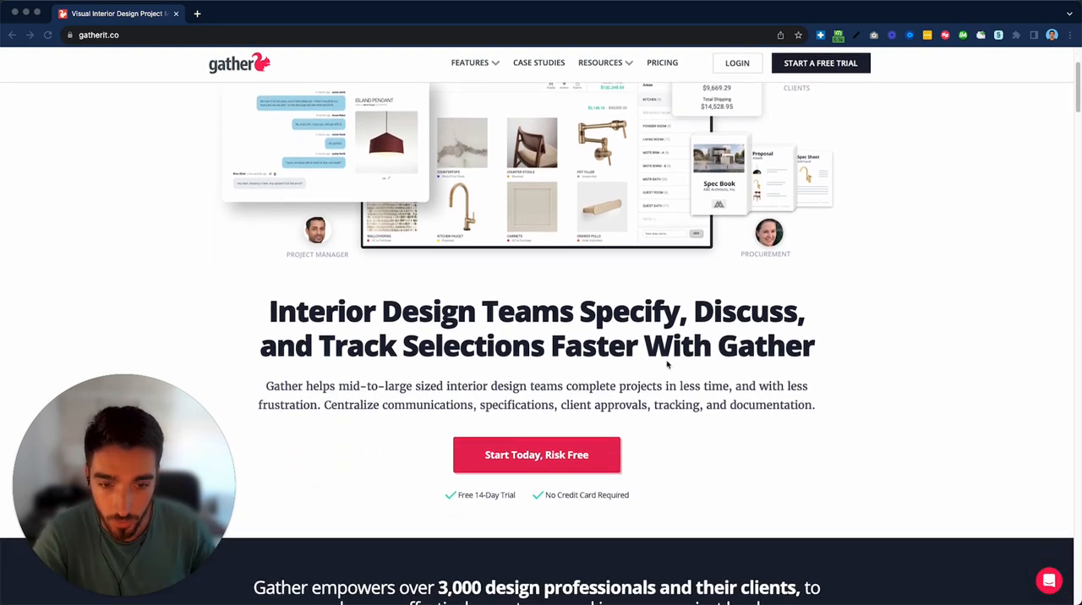
{"action": "scroll", "scroll_direction": "up", "scroll_amount": 3}
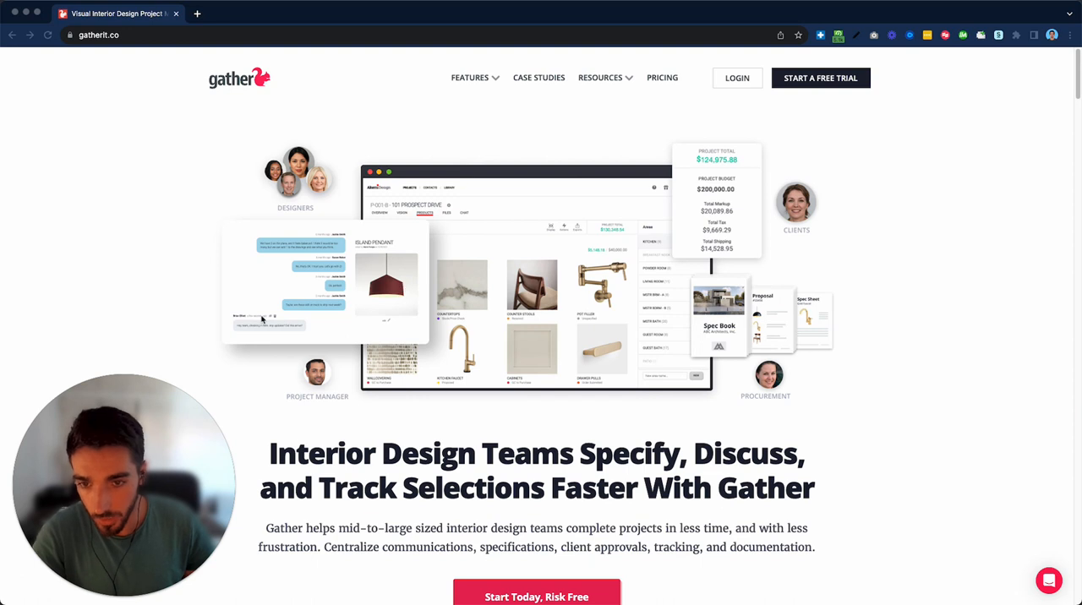
{"action": "mouse_move", "coordinate": [301, 183]}
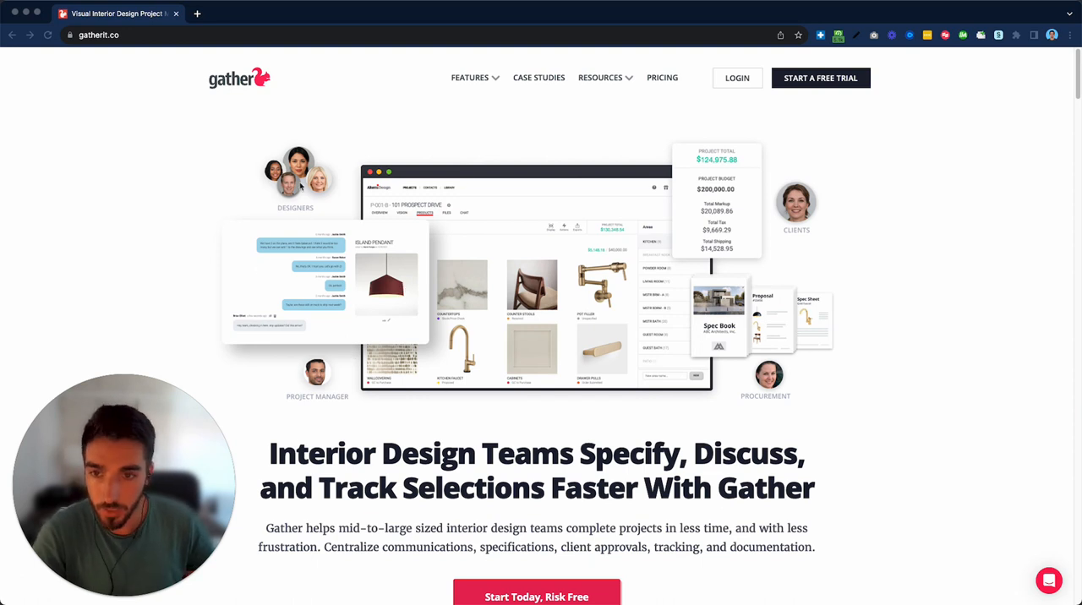
{"action": "mouse_move", "coordinate": [767, 254]}
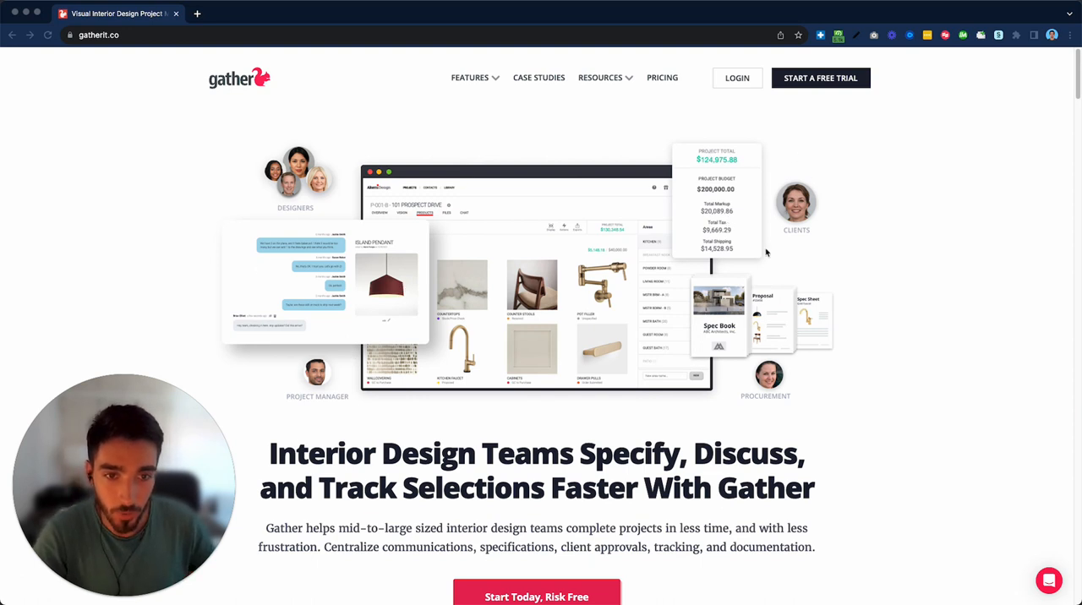
{"action": "mouse_move", "coordinate": [563, 258]}
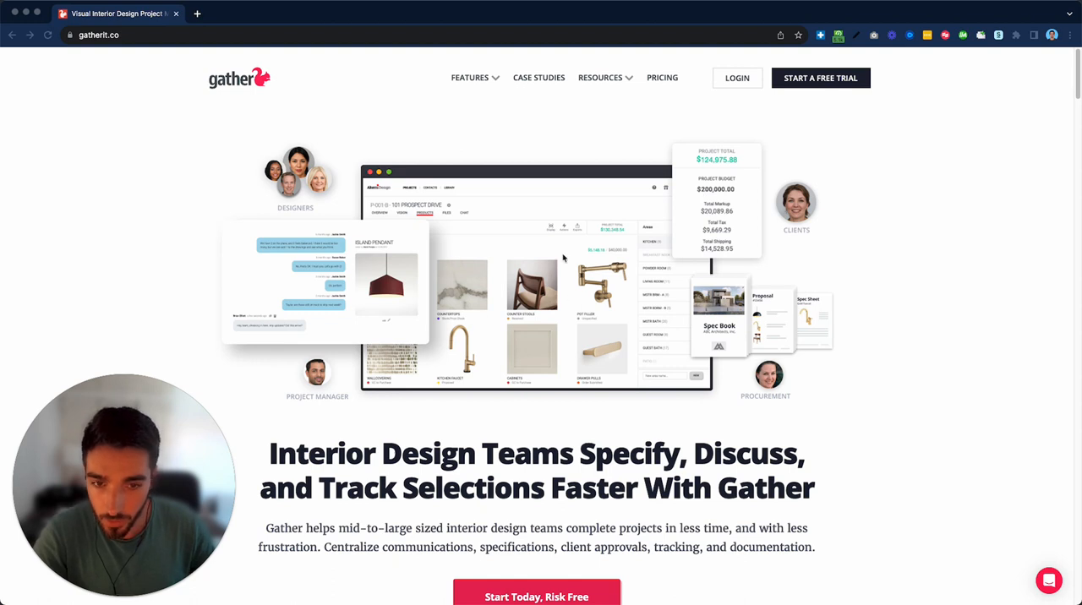
{"action": "mouse_move", "coordinate": [469, 328]}
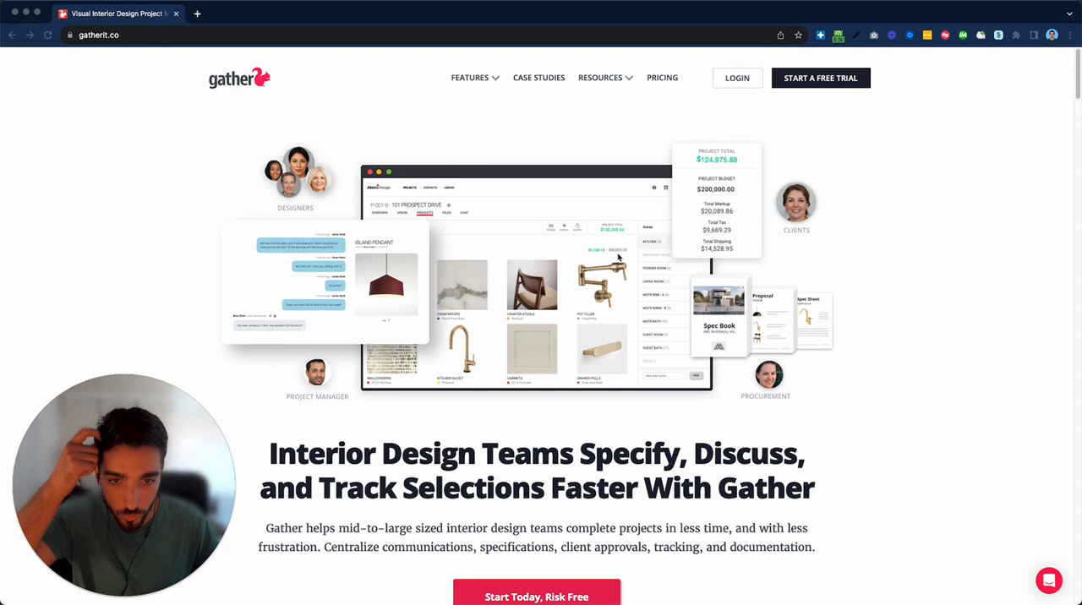
{"action": "mouse_move", "coordinate": [748, 349]}
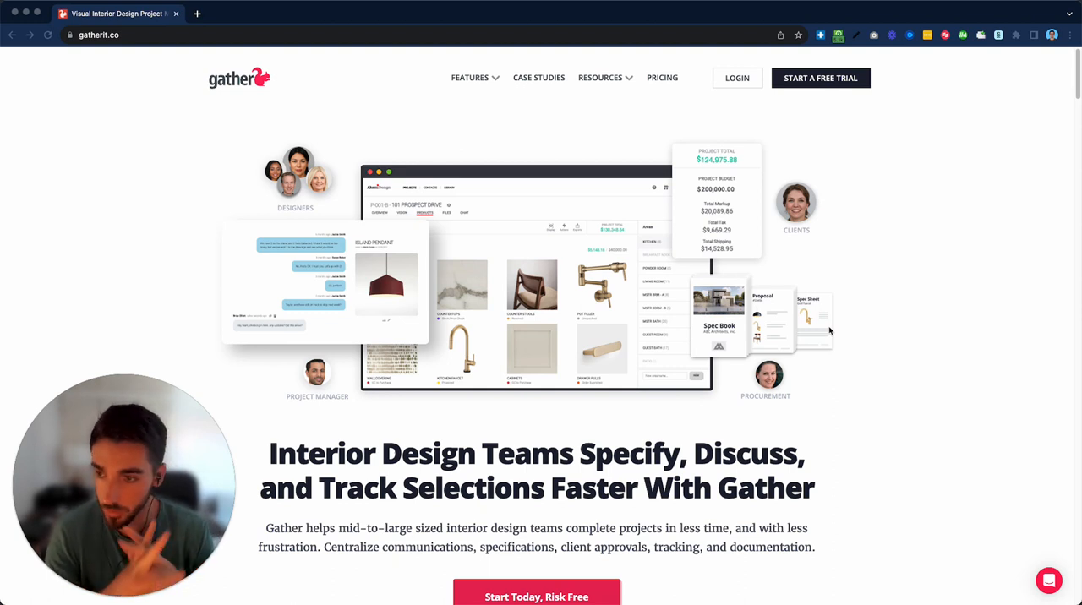
{"action": "scroll", "scroll_direction": "down", "scroll_amount": 3}
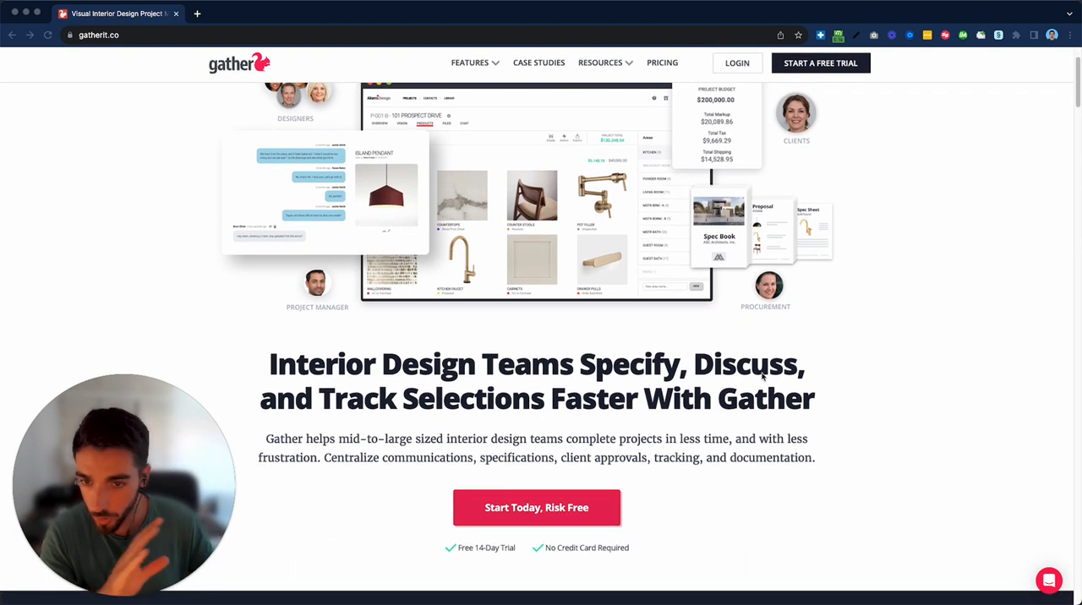
{"action": "scroll", "scroll_direction": "down", "scroll_amount": 3}
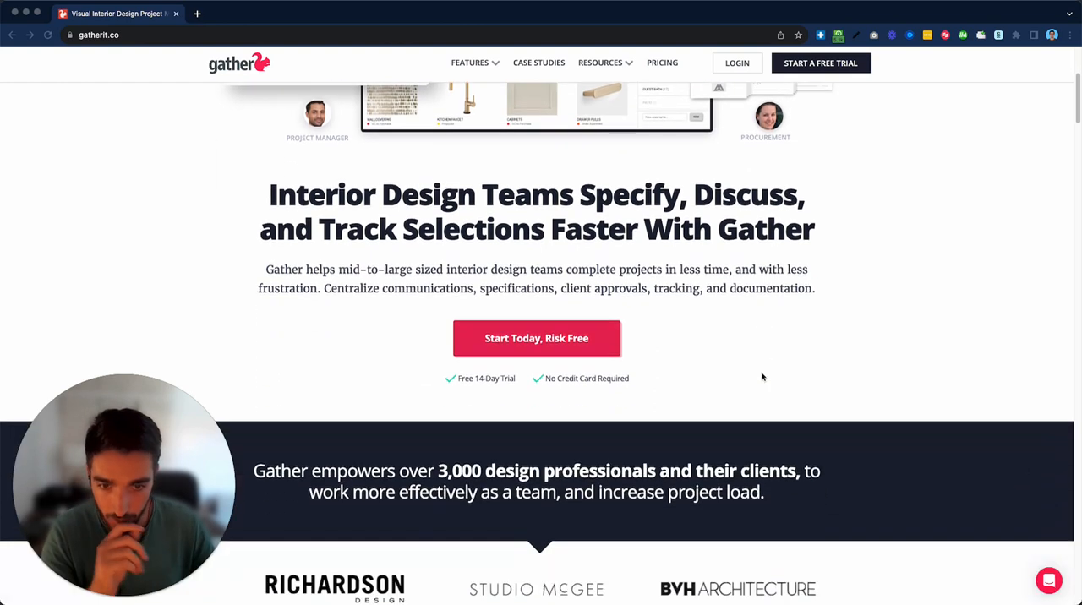
{"action": "scroll", "scroll_direction": "down", "scroll_amount": 3}
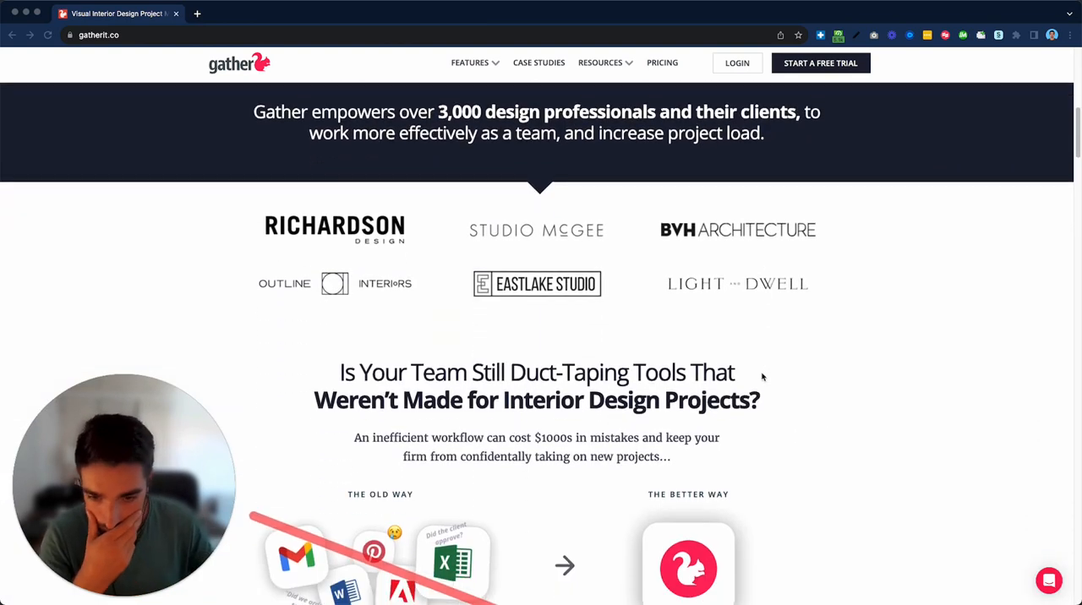
{"action": "scroll", "scroll_direction": "down", "scroll_amount": 3}
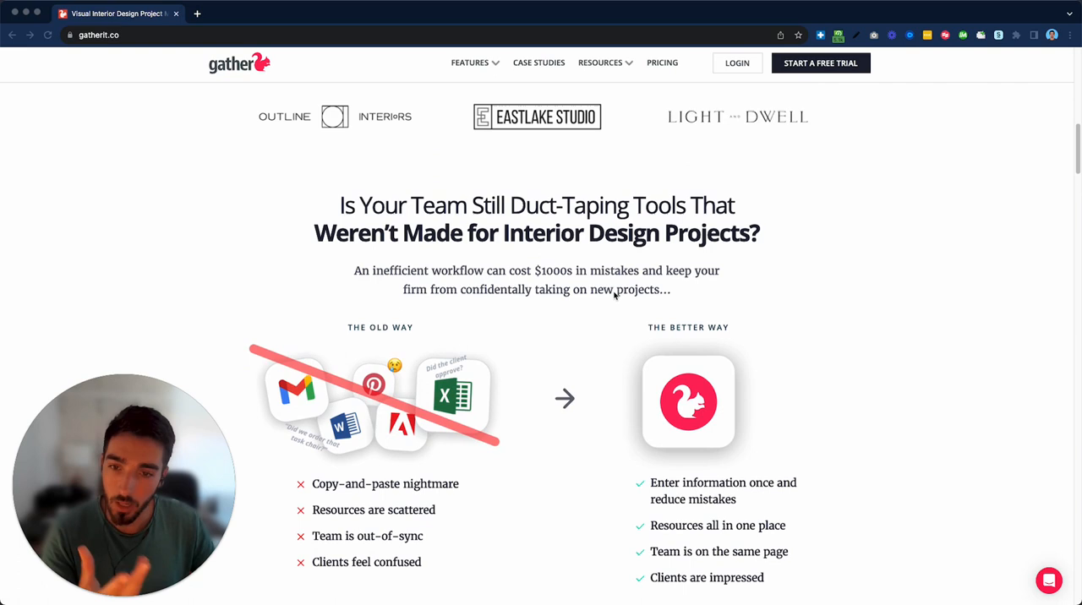
{"action": "scroll", "scroll_direction": "down", "scroll_amount": 3}
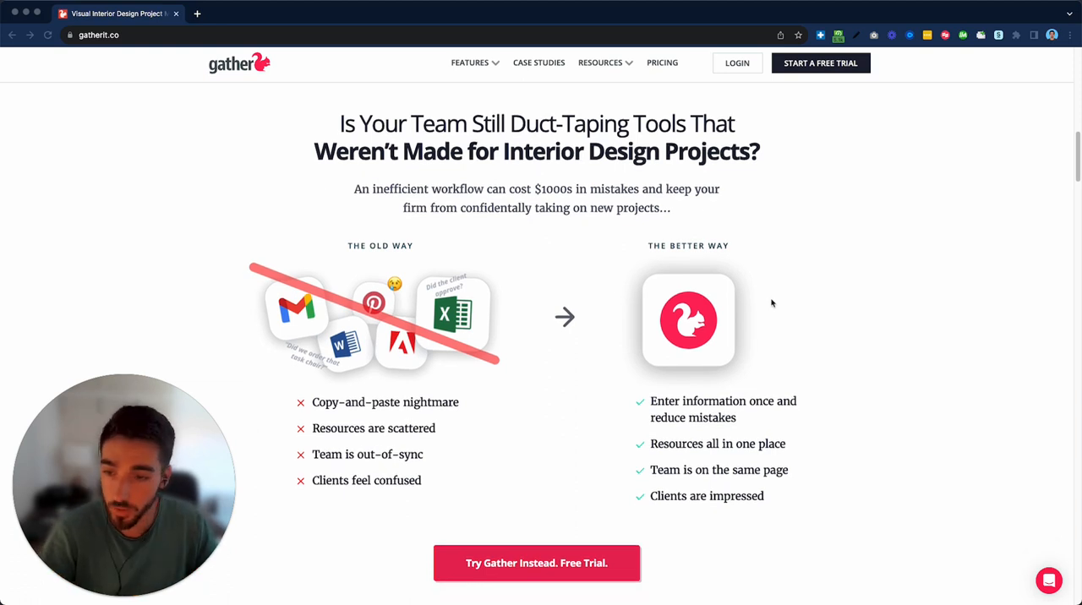
Scroll past the client video testimonial to the 'Here's how it works' demo video.
{"action": "scroll", "scroll_direction": "down", "scroll_amount": 3}
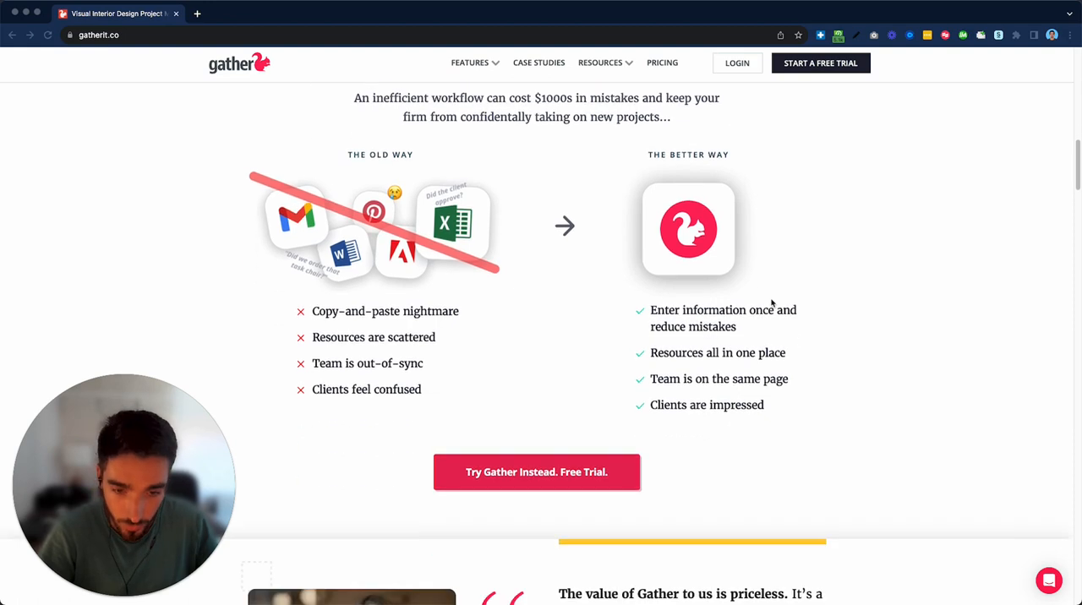
{"action": "scroll", "scroll_direction": "down", "scroll_amount": 3}
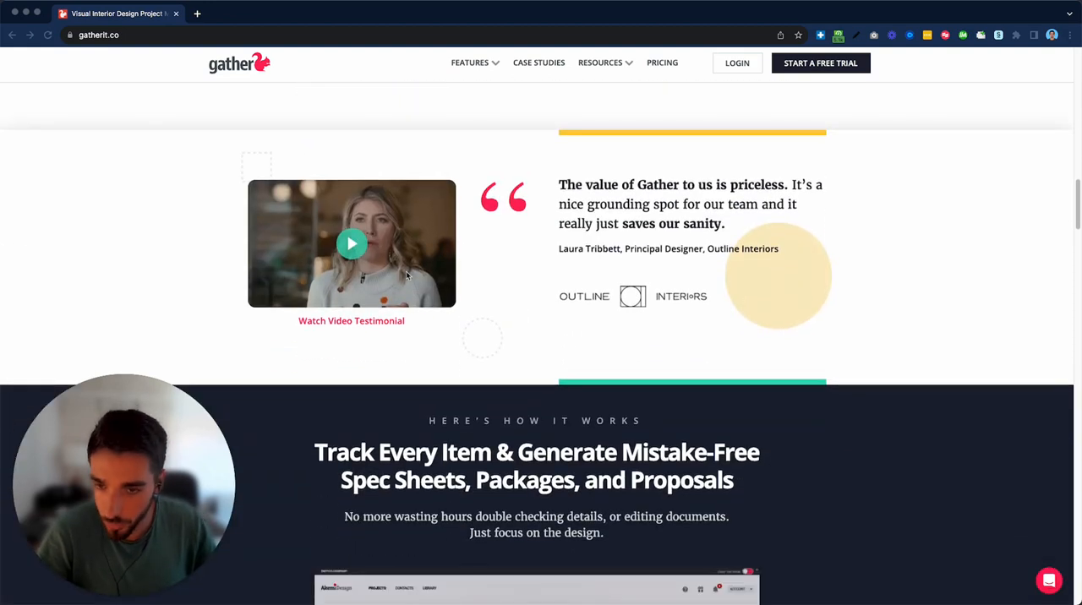
{"action": "scroll", "scroll_direction": "down", "scroll_amount": 3}
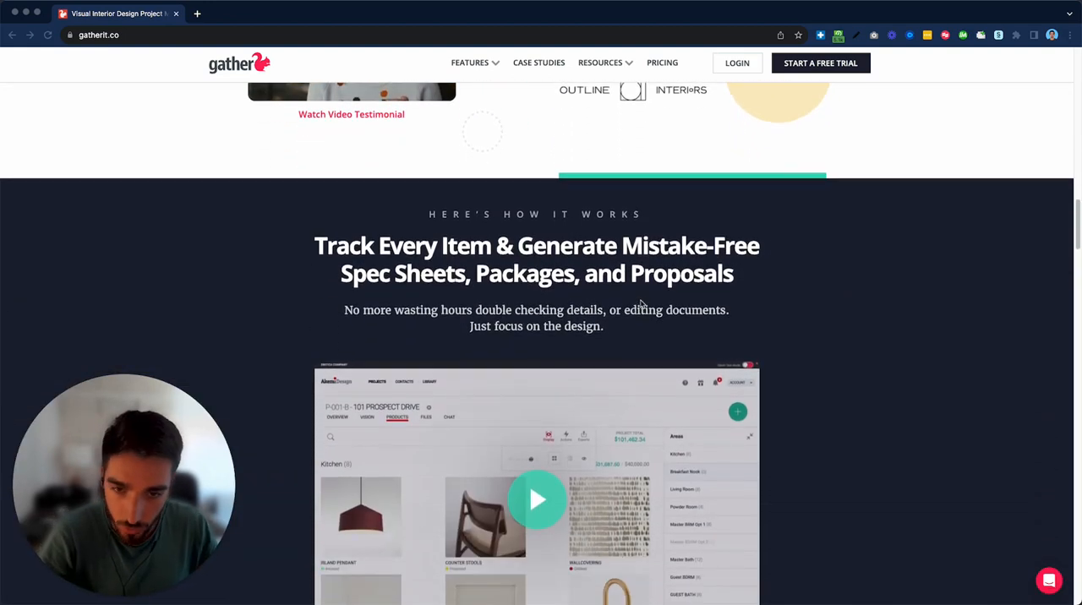
{"action": "scroll", "scroll_direction": "down", "scroll_amount": 3}
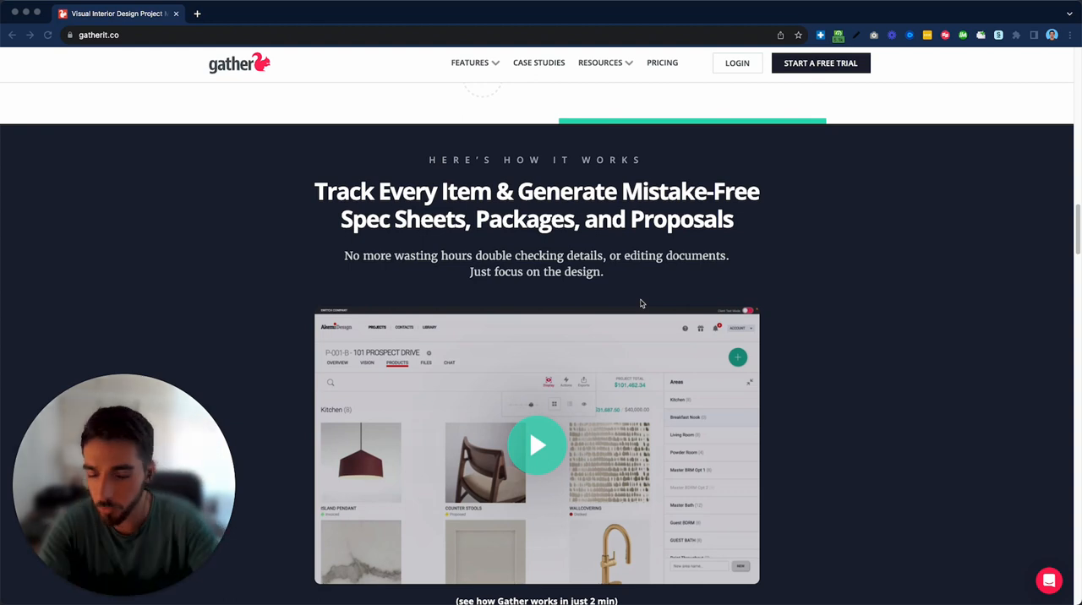
{"action": "mouse_move", "coordinate": [406, 204]}
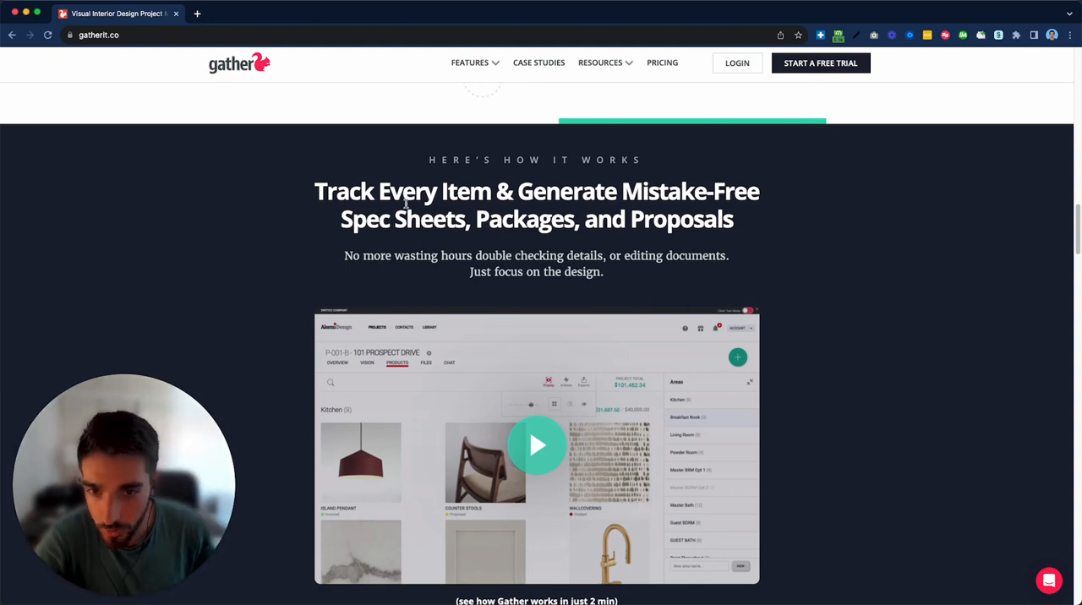
{"action": "left_click_drag", "start_coordinate": [497, 191], "coordinate": [704, 191]}
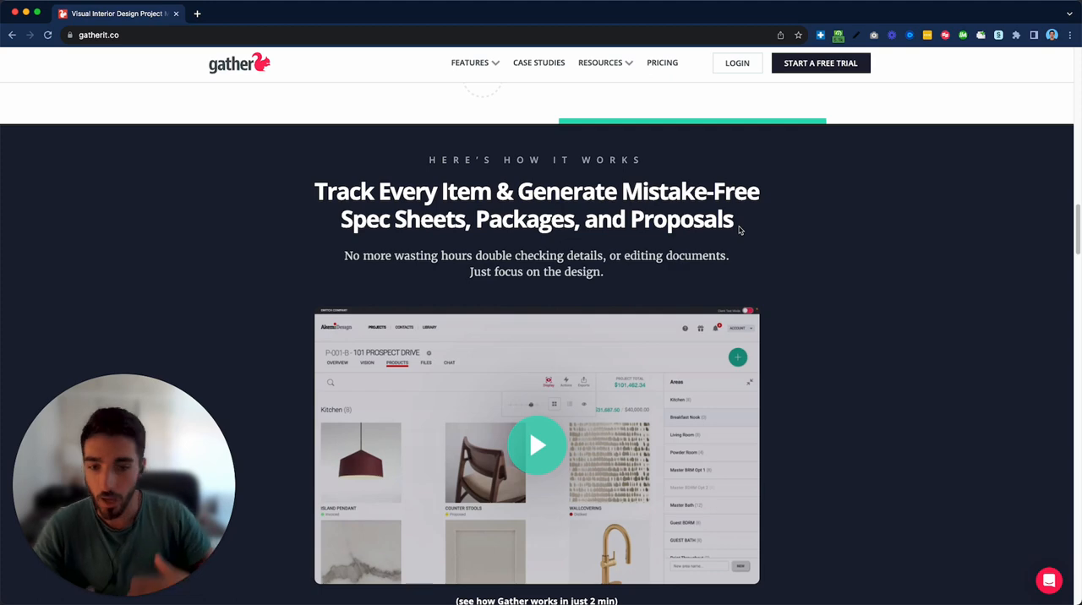
Briefly preview the how-it-works demo video, close it, and continue toward Step #1.
{"action": "scroll", "scroll_direction": "down", "scroll_amount": 3}
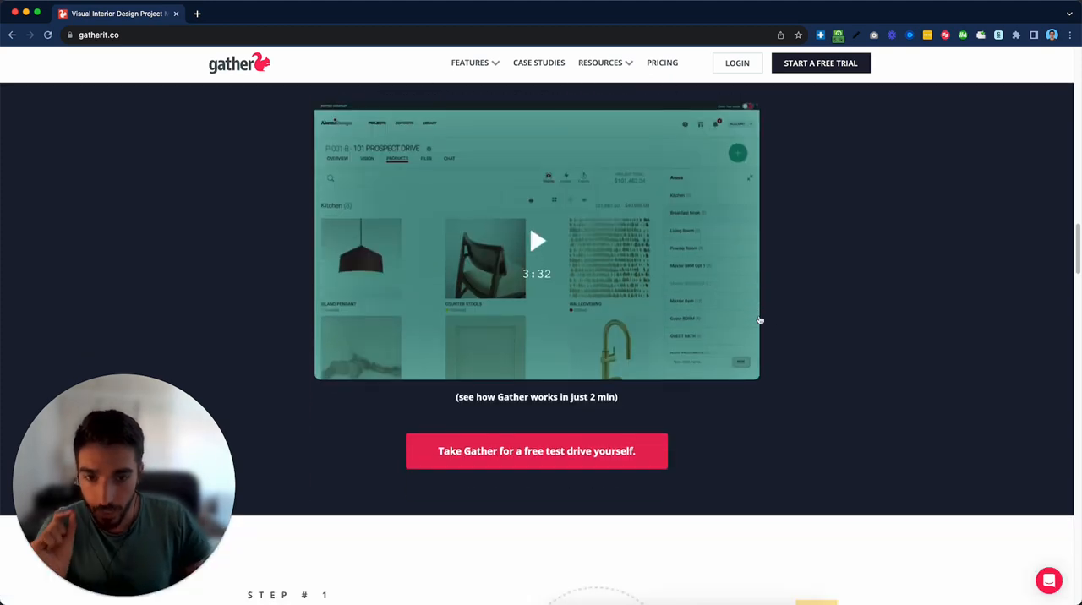
{"action": "scroll", "scroll_direction": "up", "scroll_amount": 3}
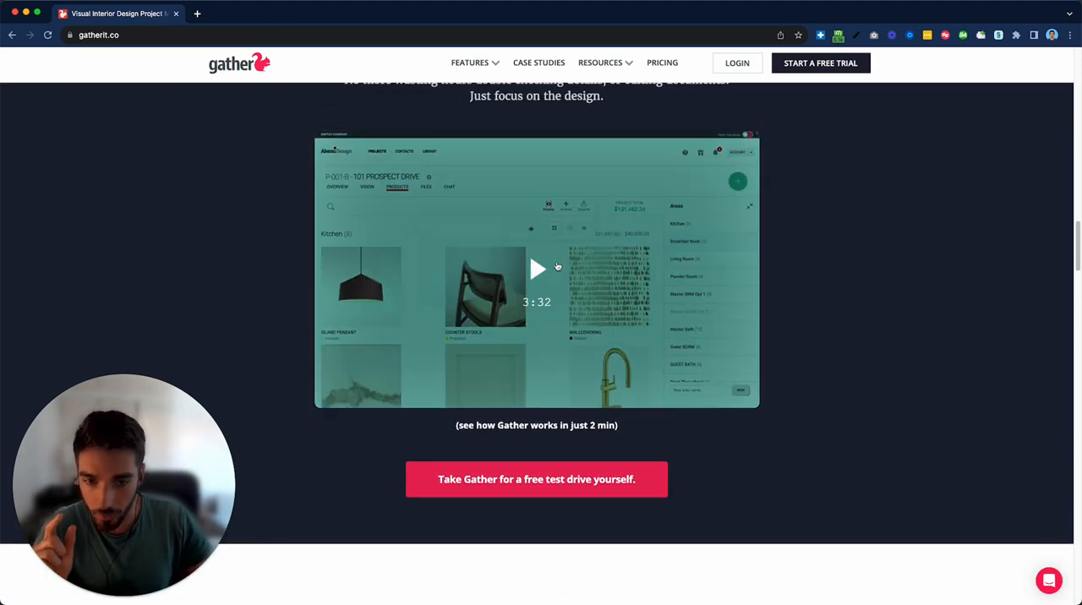
{"action": "left_click", "coordinate": [538, 269]}
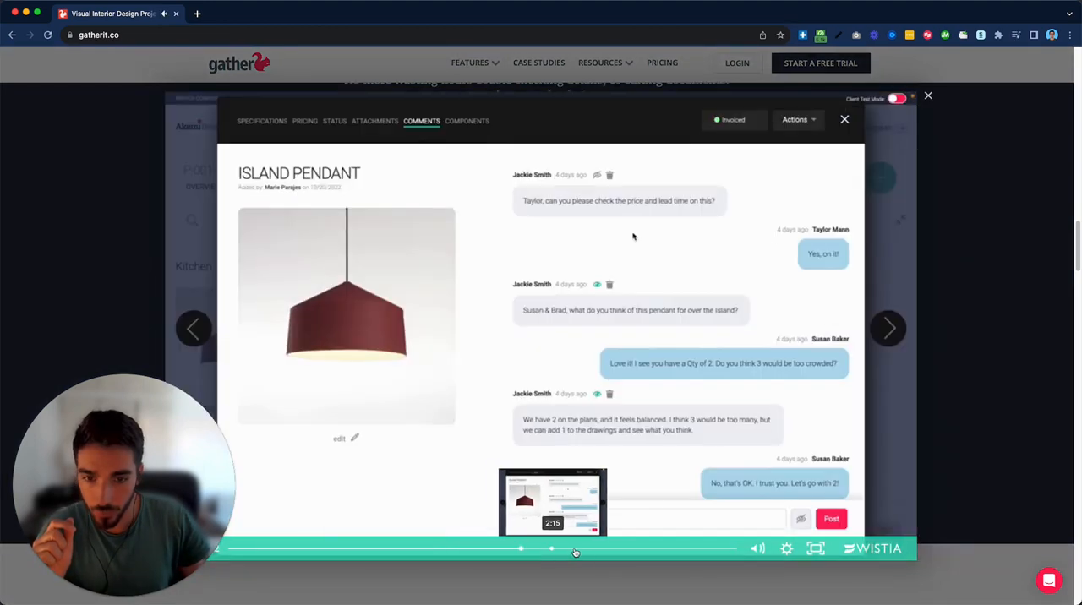
{"action": "left_click", "coordinate": [334, 121]}
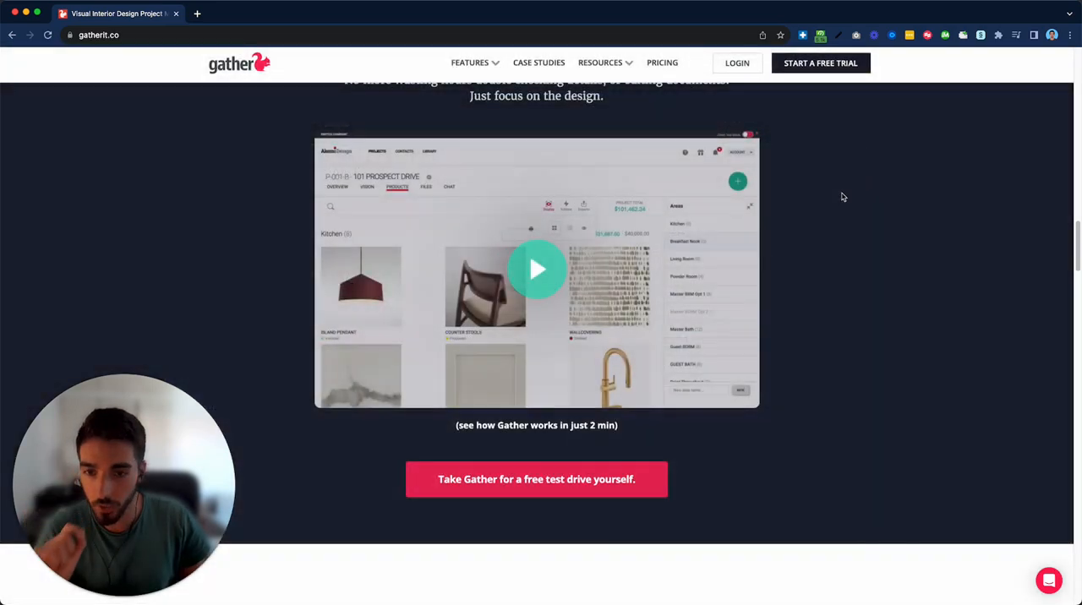
{"action": "scroll", "scroll_direction": "down", "scroll_amount": 3}
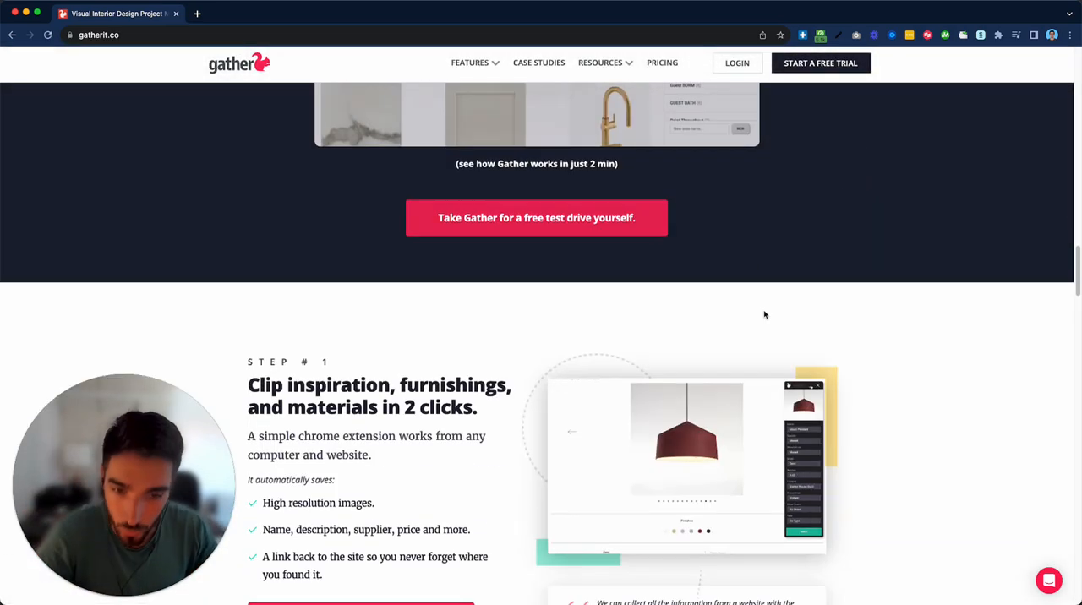
Scroll through the Step #1 clipper animation until Step #2 on visualizing rooms appears.
{"action": "scroll", "scroll_direction": "down", "scroll_amount": 3}
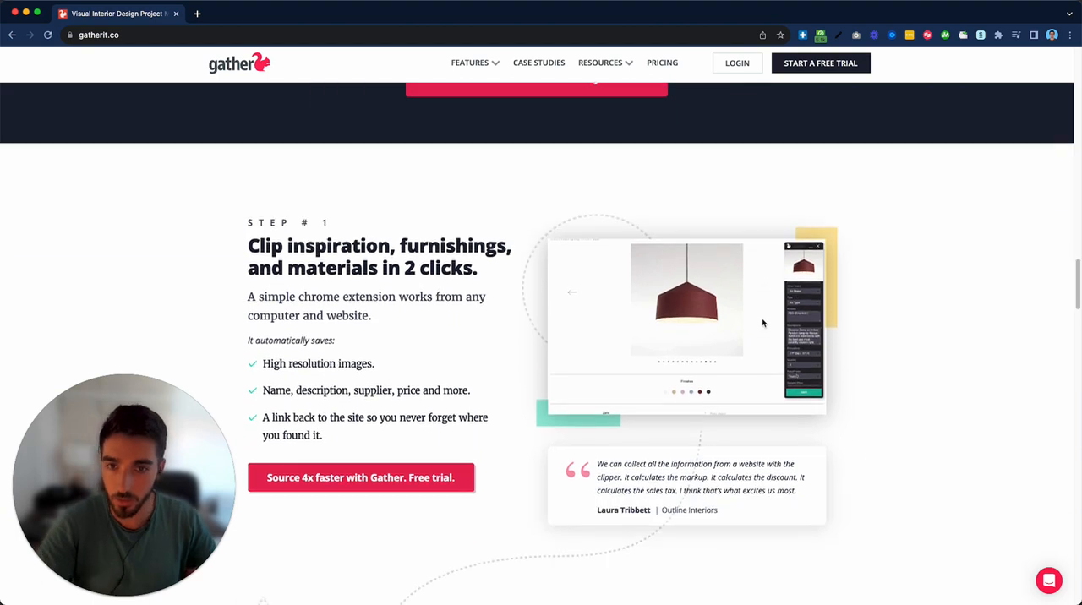
{"action": "scroll", "scroll_direction": "down", "scroll_amount": 3}
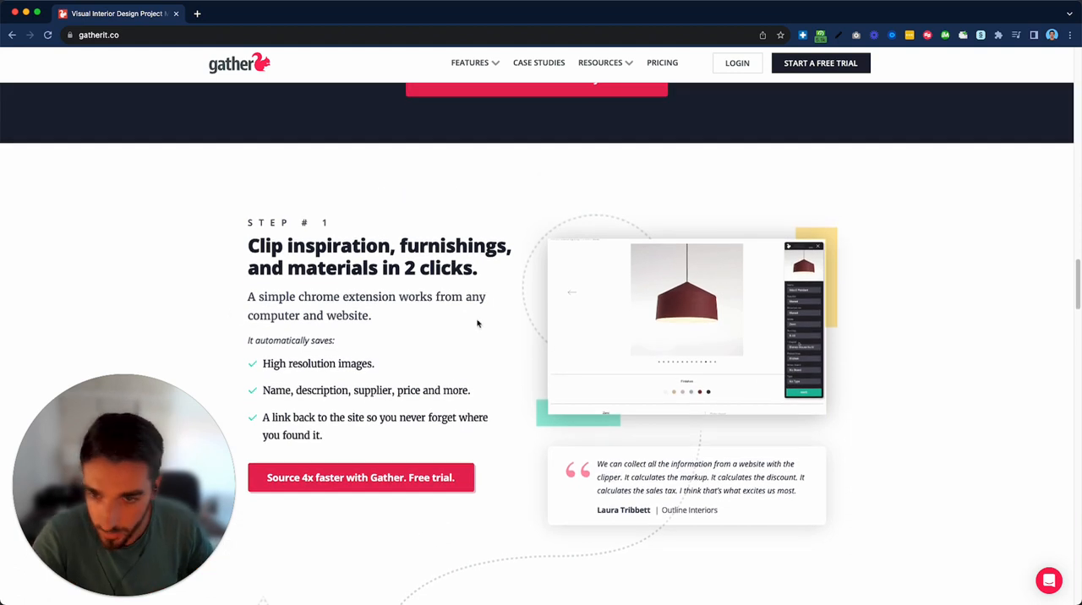
{"action": "scroll", "scroll_direction": "down", "scroll_amount": 3}
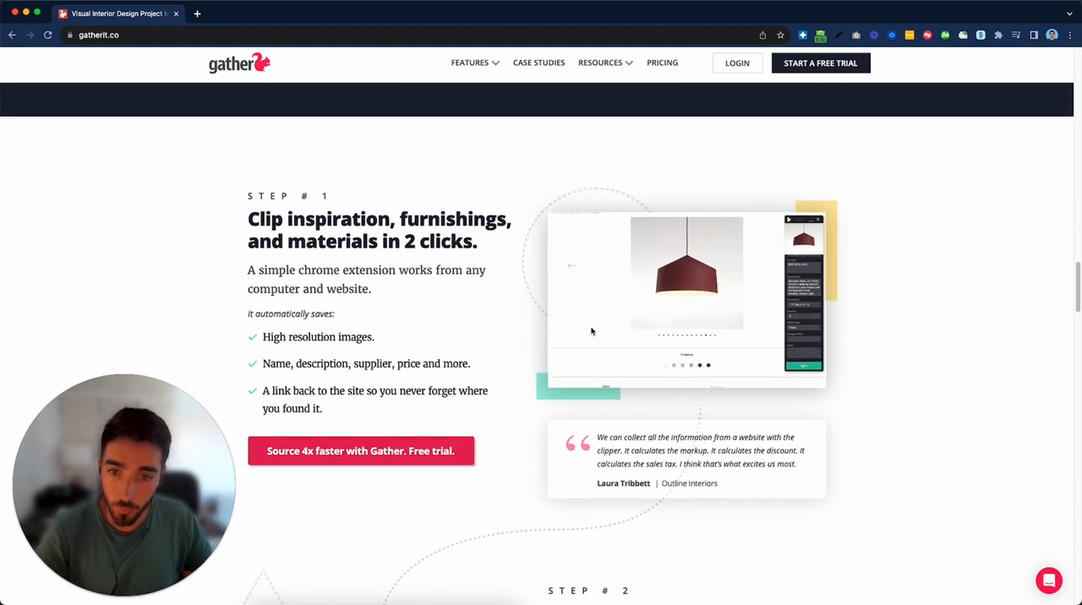
{"action": "scroll", "scroll_direction": "down", "scroll_amount": 3}
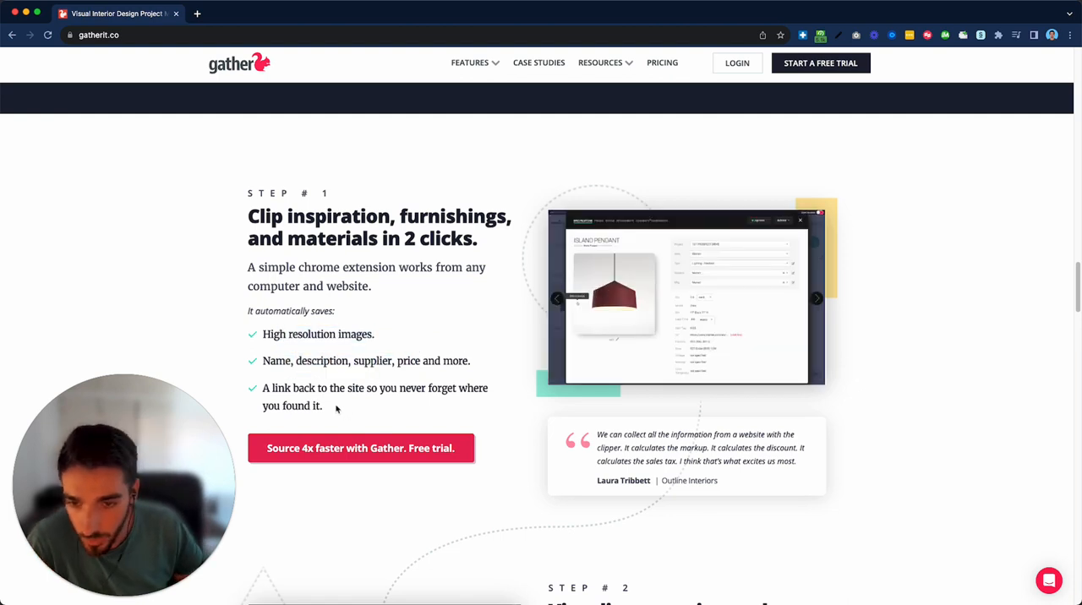
{"action": "scroll", "scroll_direction": "down", "scroll_amount": 3}
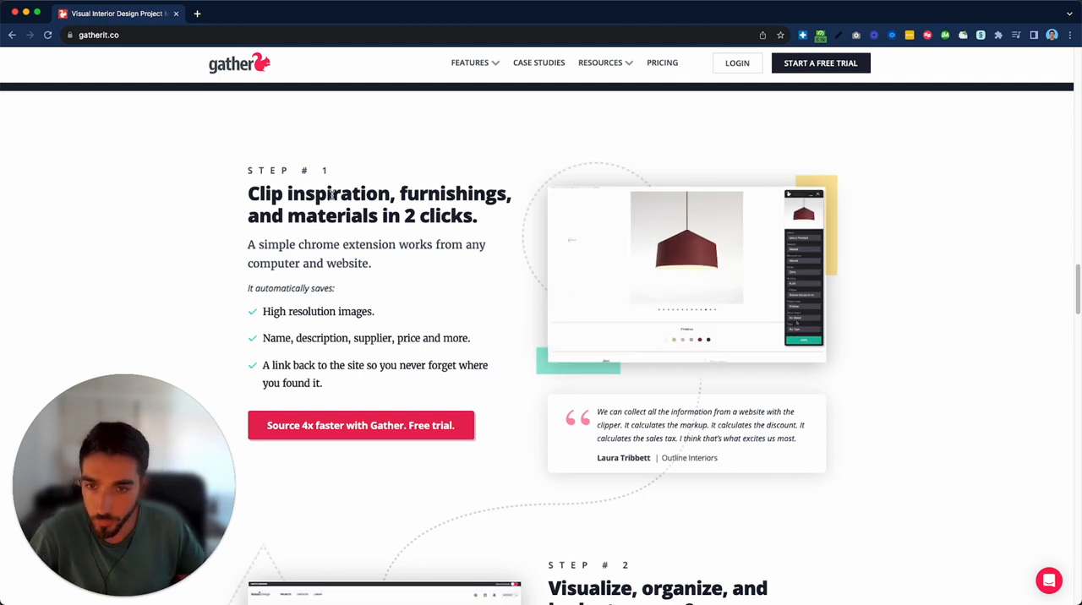
{"action": "scroll", "scroll_direction": "down", "scroll_amount": 3}
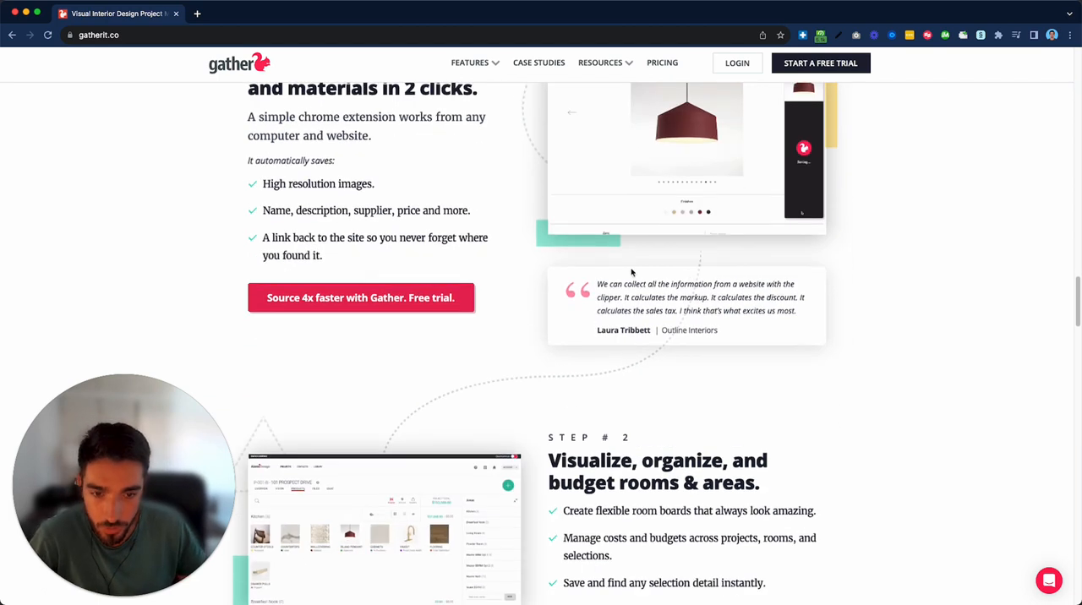
Scroll through Step #2's room-board animation and complex-projects Q&A until Step #3 appears.
{"action": "scroll", "scroll_direction": "down", "scroll_amount": 3}
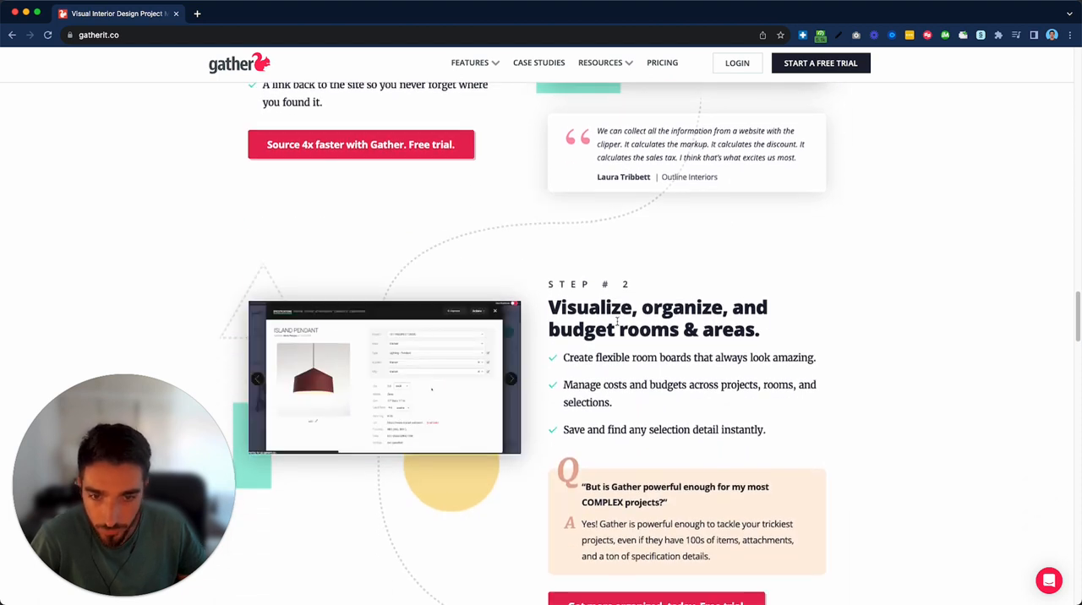
{"action": "left_click", "coordinate": [510, 378]}
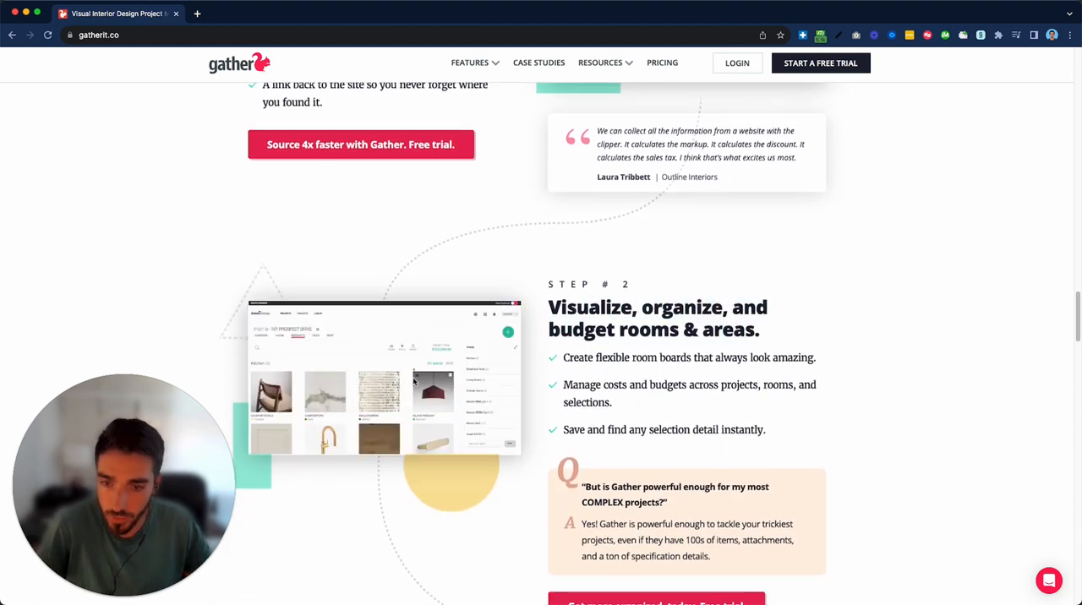
{"action": "scroll", "scroll_direction": "down", "scroll_amount": 3}
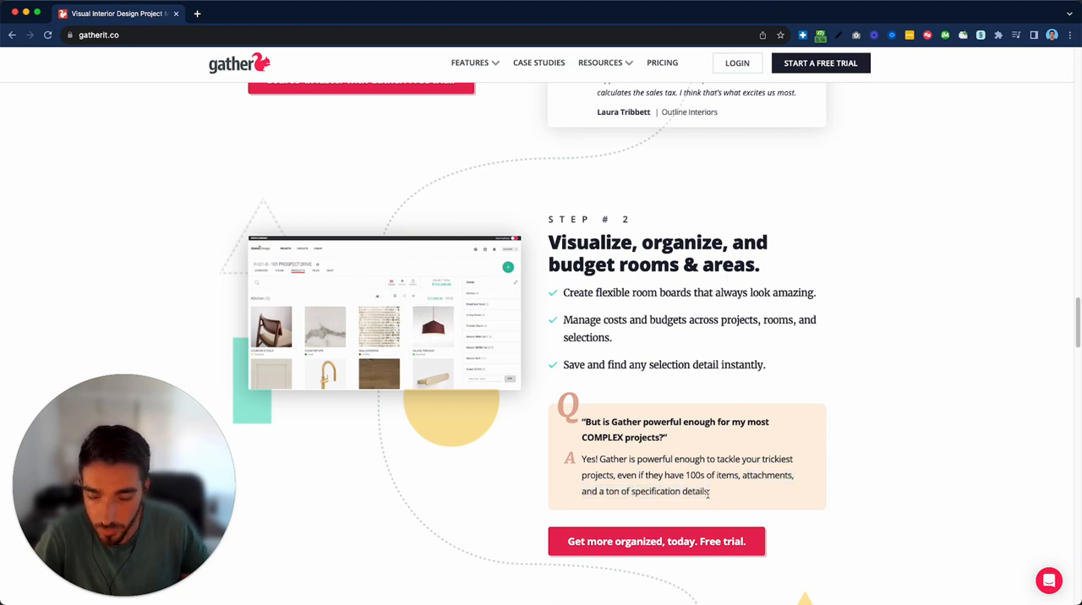
{"action": "mouse_move", "coordinate": [538, 376]}
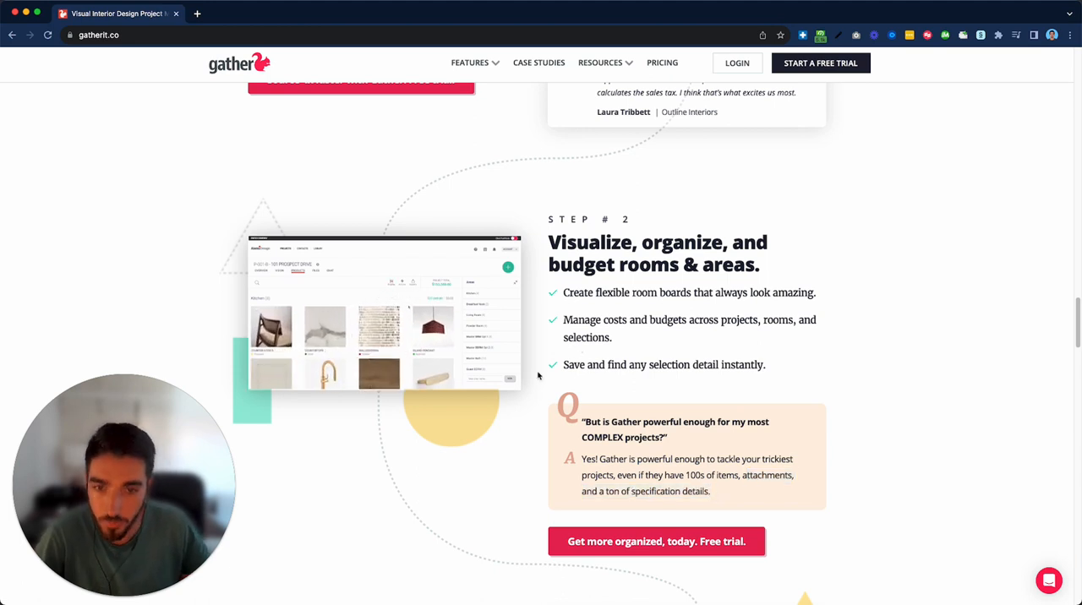
{"action": "scroll", "scroll_direction": "down", "scroll_amount": 3}
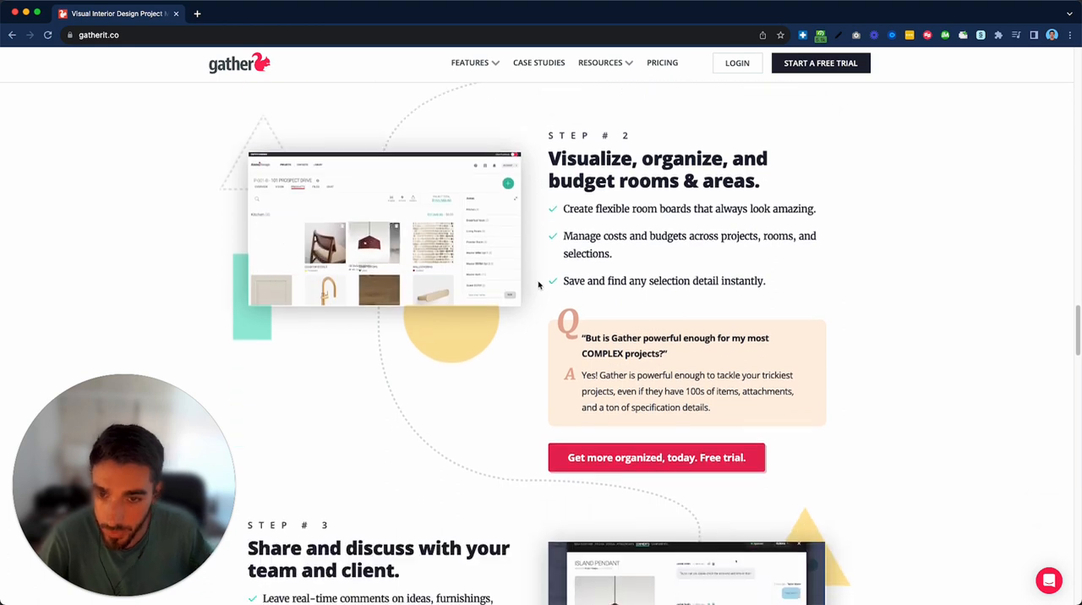
Scroll through Step #3 team discussion and Step #4 selection tracking to the export section.
{"action": "scroll", "scroll_direction": "down", "scroll_amount": 3}
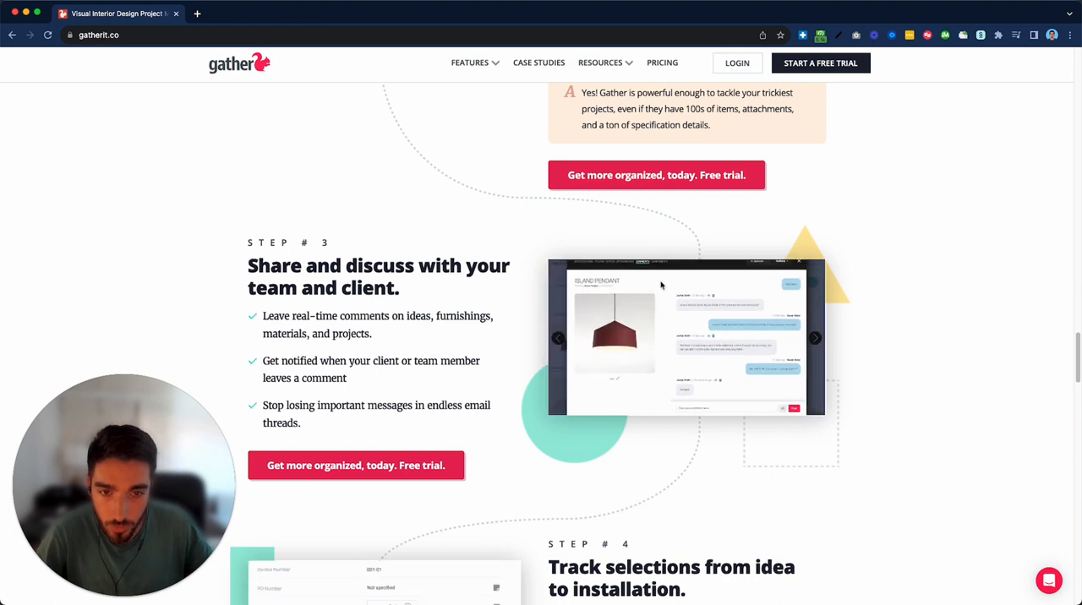
{"action": "left_click", "coordinate": [814, 337]}
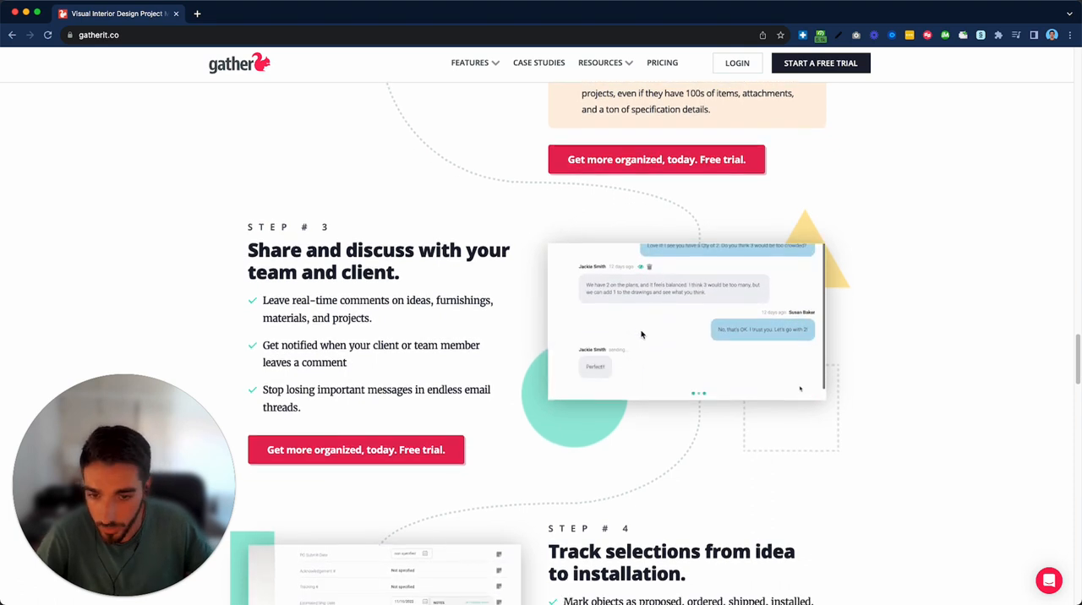
{"action": "scroll", "scroll_direction": "down", "scroll_amount": 3}
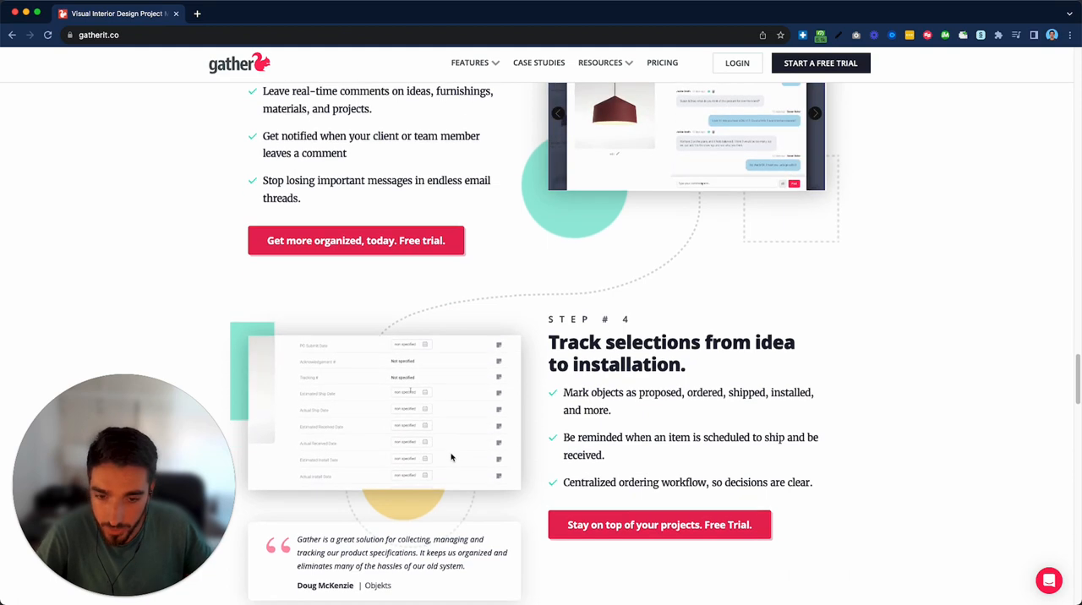
{"action": "scroll", "scroll_direction": "down", "scroll_amount": 3}
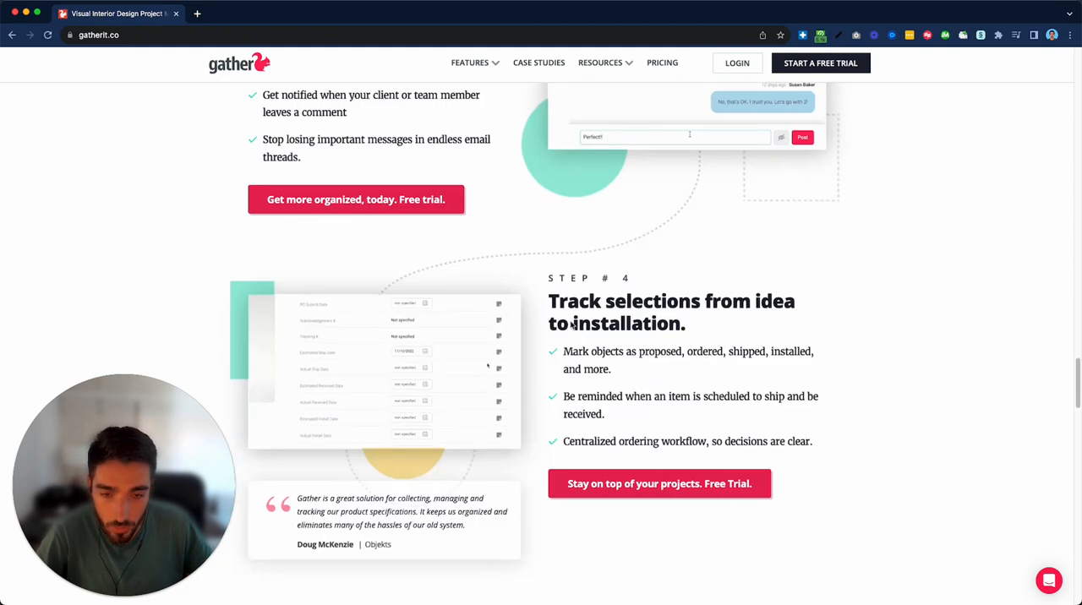
{"action": "scroll", "scroll_direction": "down", "scroll_amount": 3}
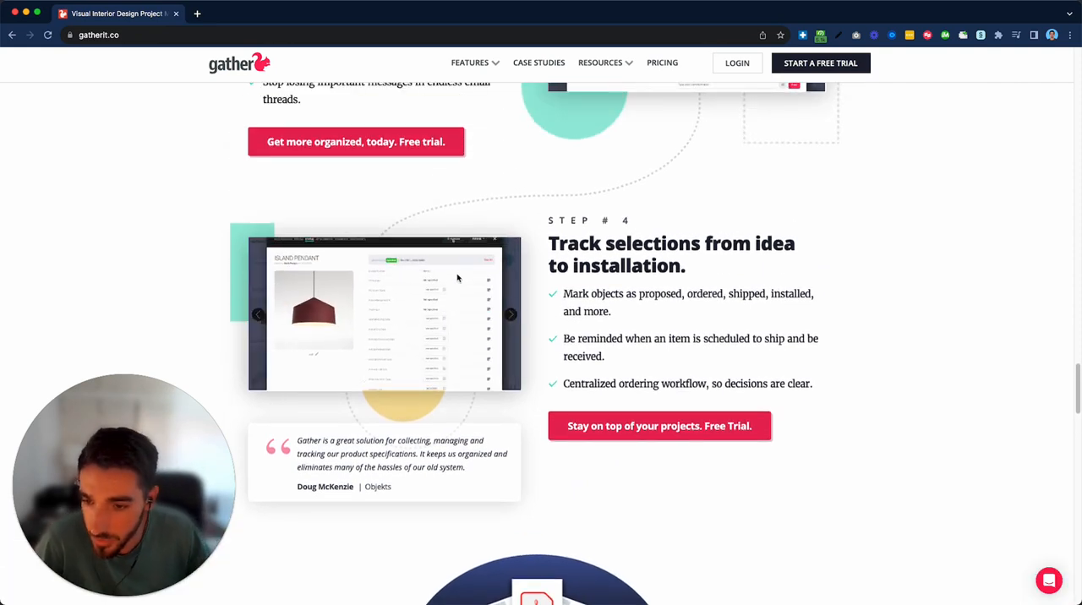
{"action": "scroll", "scroll_direction": "down", "scroll_amount": 3}
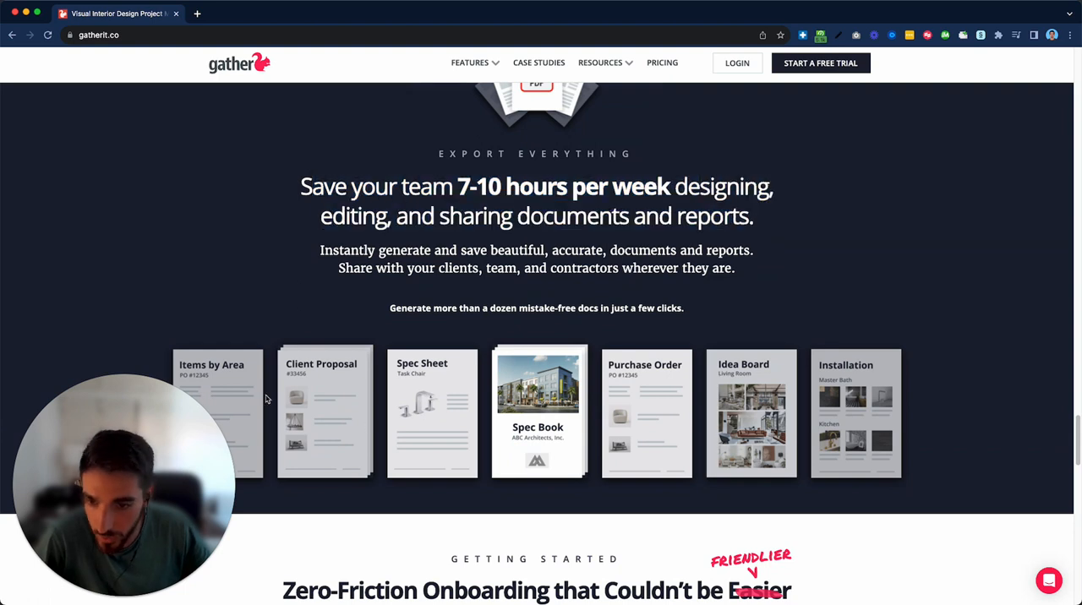
{"action": "mouse_move", "coordinate": [892, 392]}
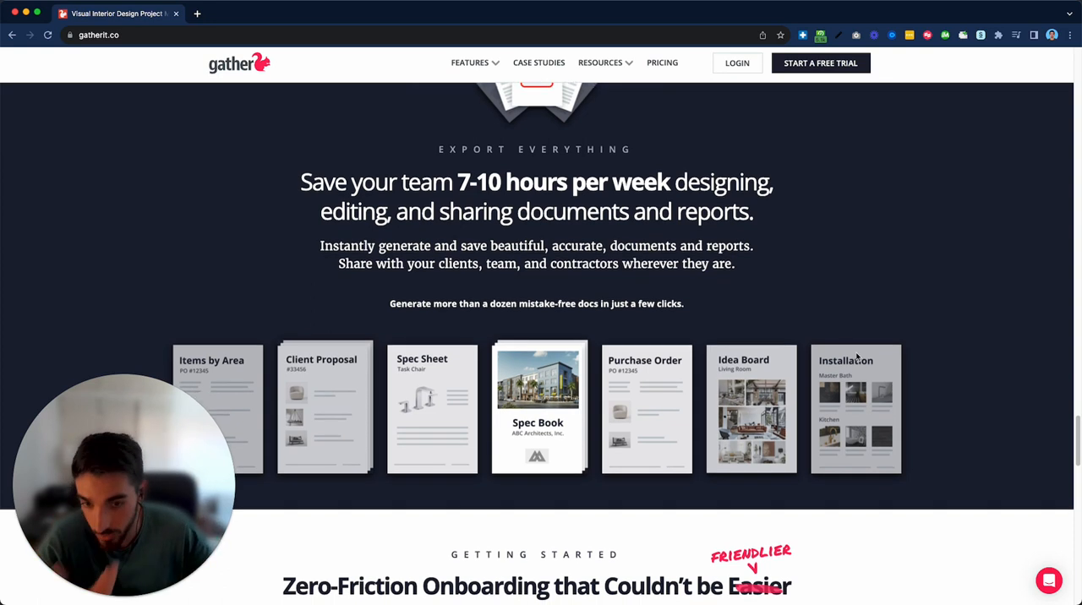
Scroll past the Export Everything documents to the Getting Started onboarding video preview.
{"action": "scroll", "scroll_direction": "down", "scroll_amount": 3}
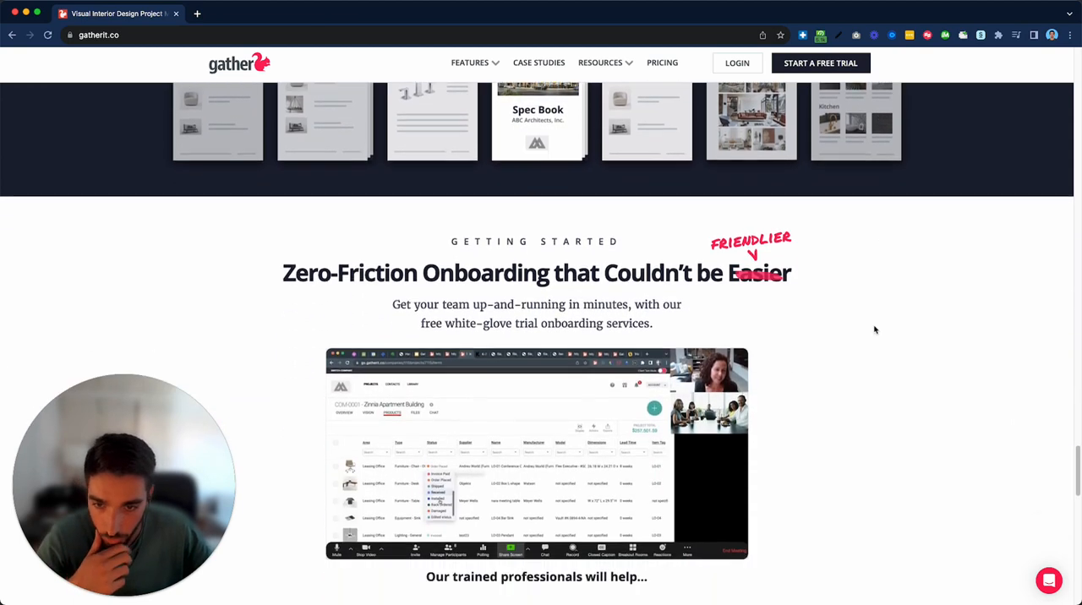
Scroll past Getting Started and customer testimonials to the closing free 14-day trial offer.
{"action": "scroll", "scroll_direction": "down", "scroll_amount": 3}
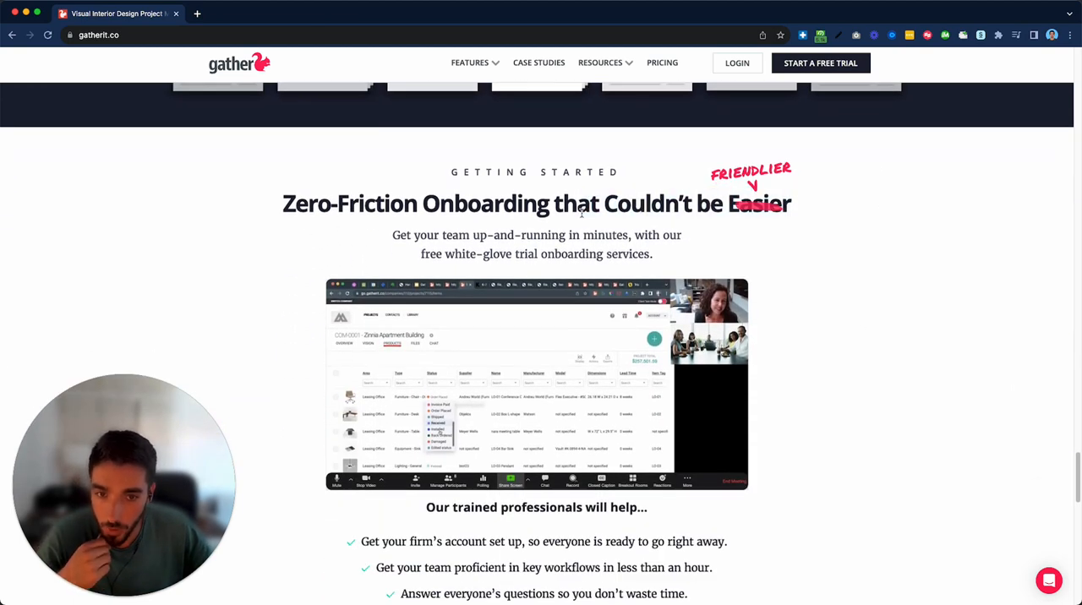
{"action": "scroll", "scroll_direction": "down", "scroll_amount": 3}
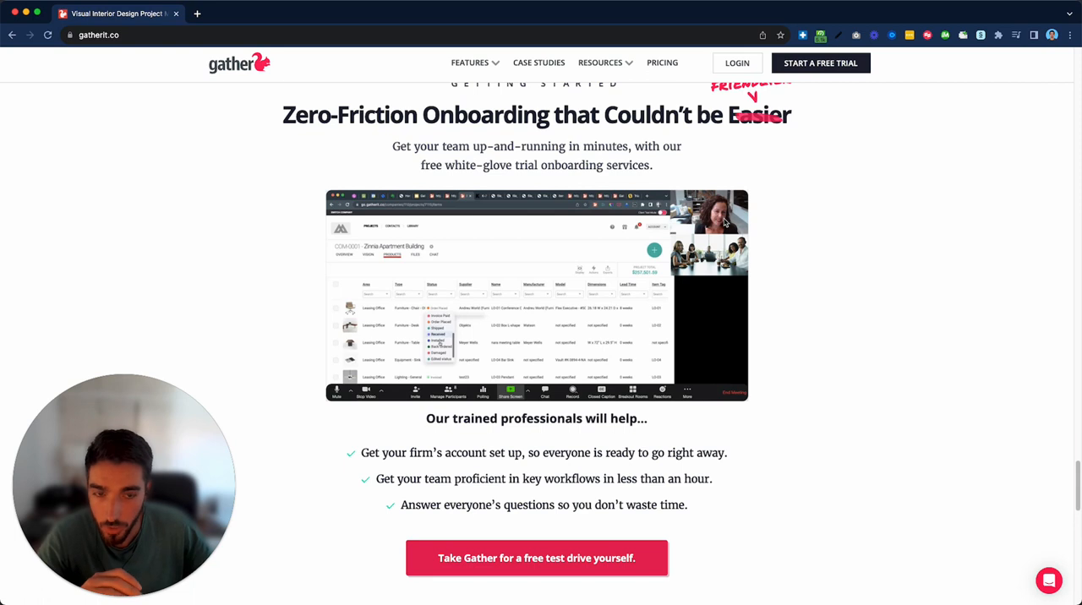
{"action": "mouse_move", "coordinate": [448, 314]}
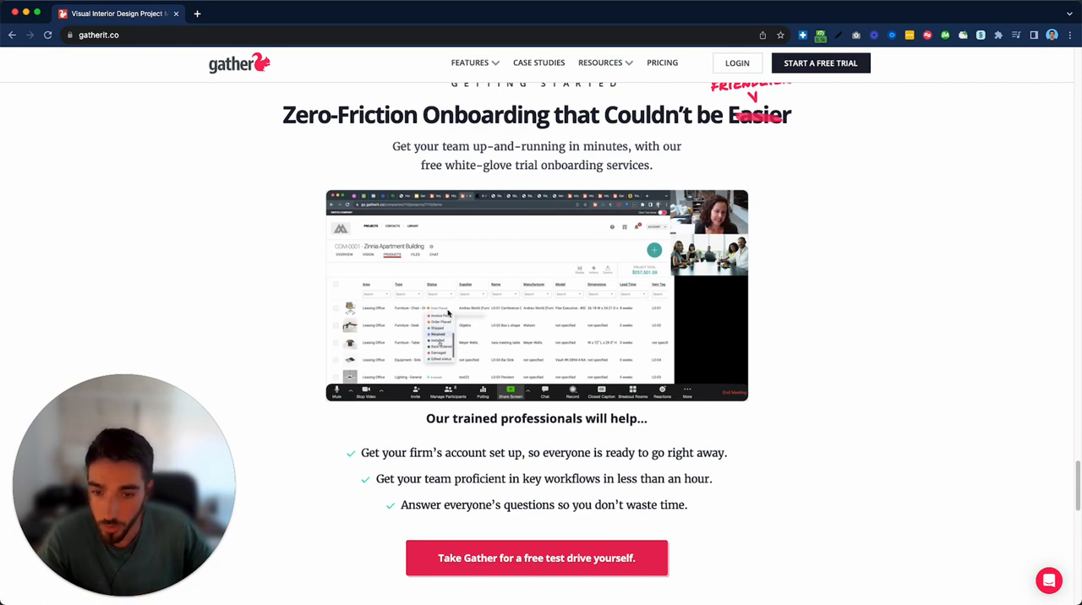
{"action": "scroll", "scroll_direction": "down", "scroll_amount": 3}
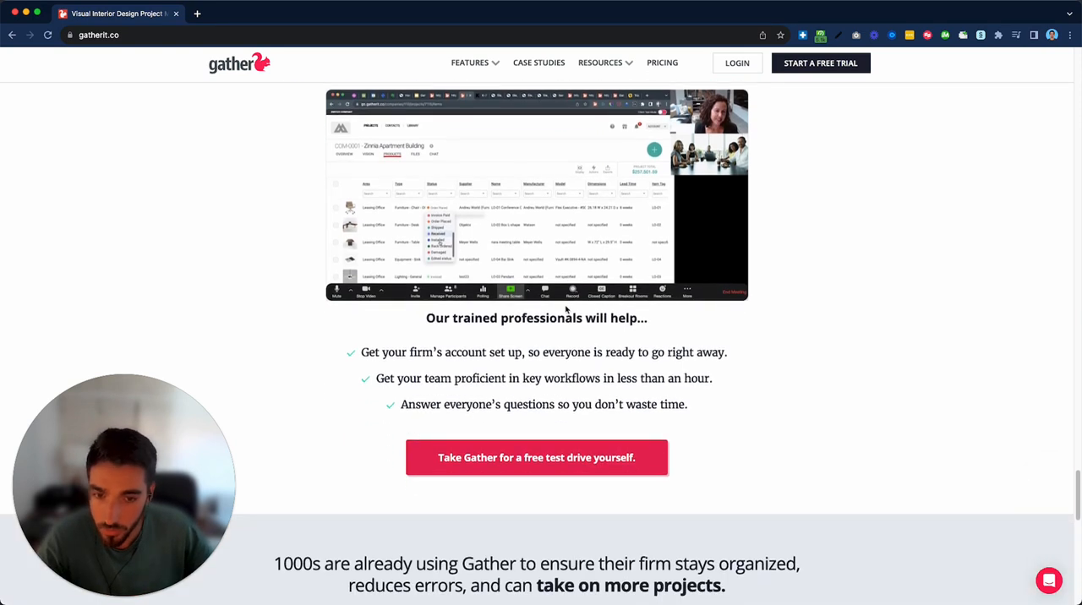
{"action": "scroll", "scroll_direction": "down", "scroll_amount": 3}
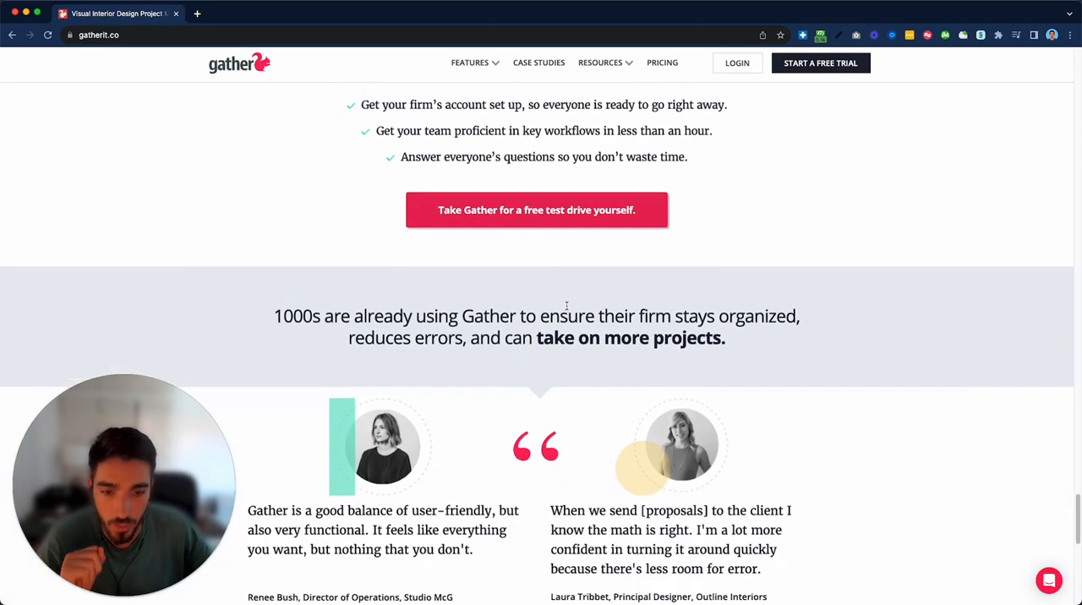
{"action": "scroll", "scroll_direction": "down", "scroll_amount": 3}
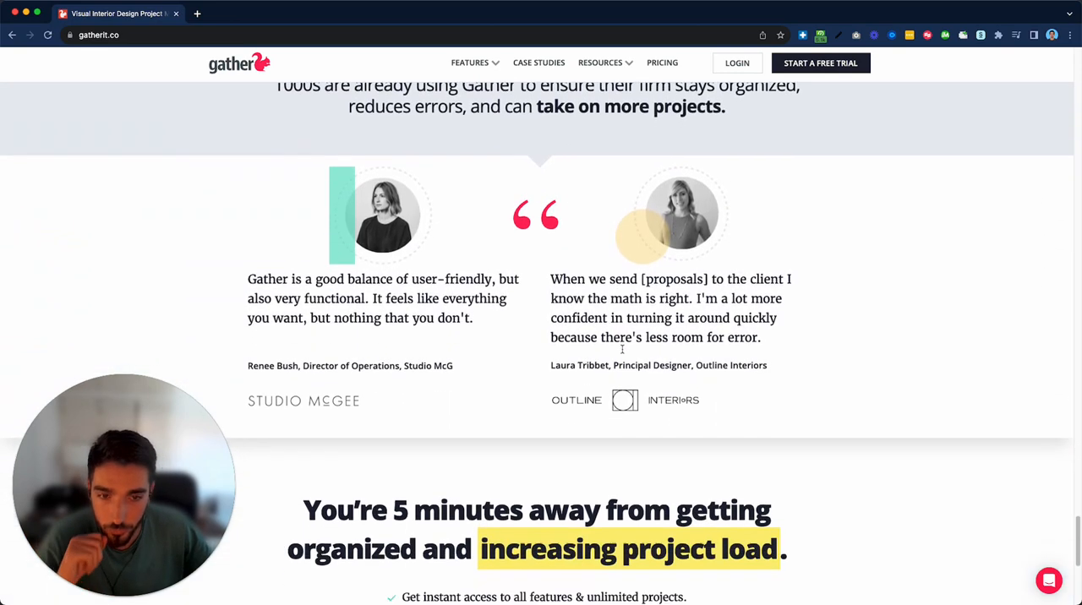
{"action": "scroll", "scroll_direction": "down", "scroll_amount": 3}
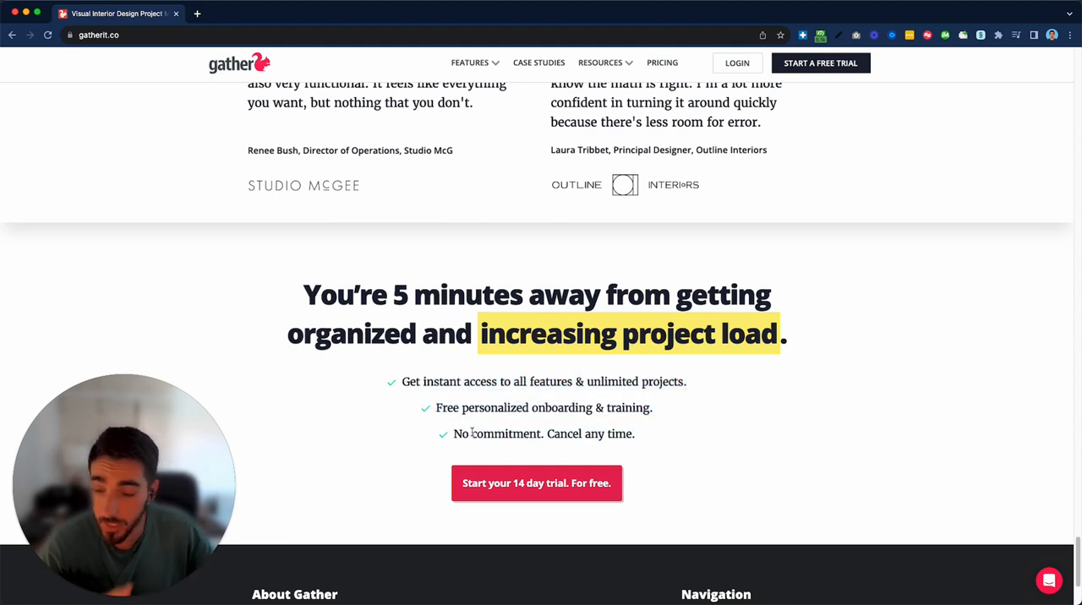
Scroll back up the Gather homepage from the closing trial section.
{"action": "scroll", "scroll_direction": "up", "scroll_amount": 3}
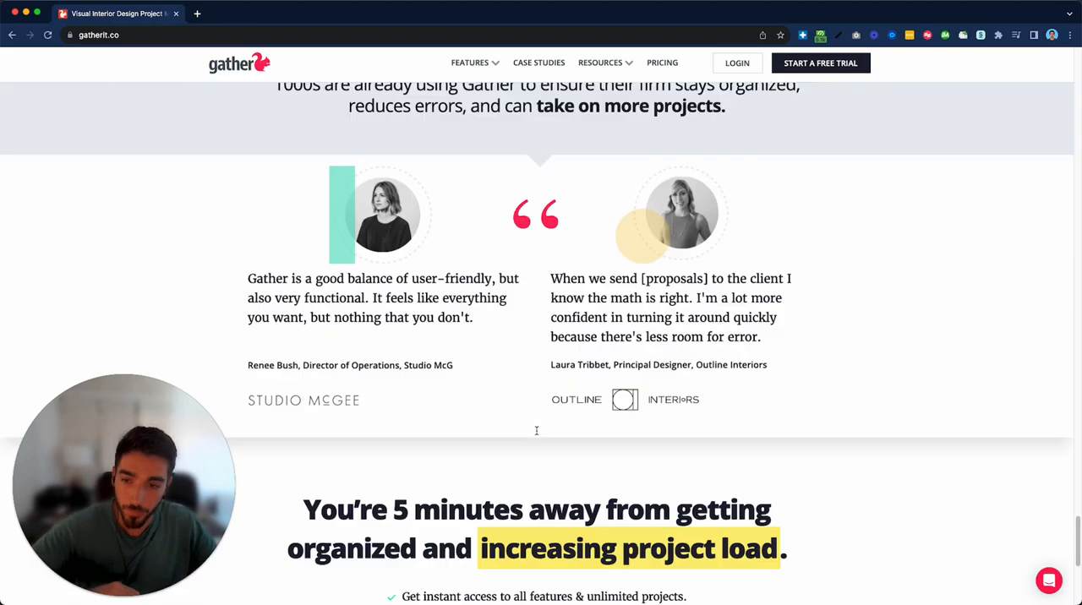
{"action": "scroll", "scroll_direction": "up", "scroll_amount": 3}
{"action": "type", "text": "www.cor"}
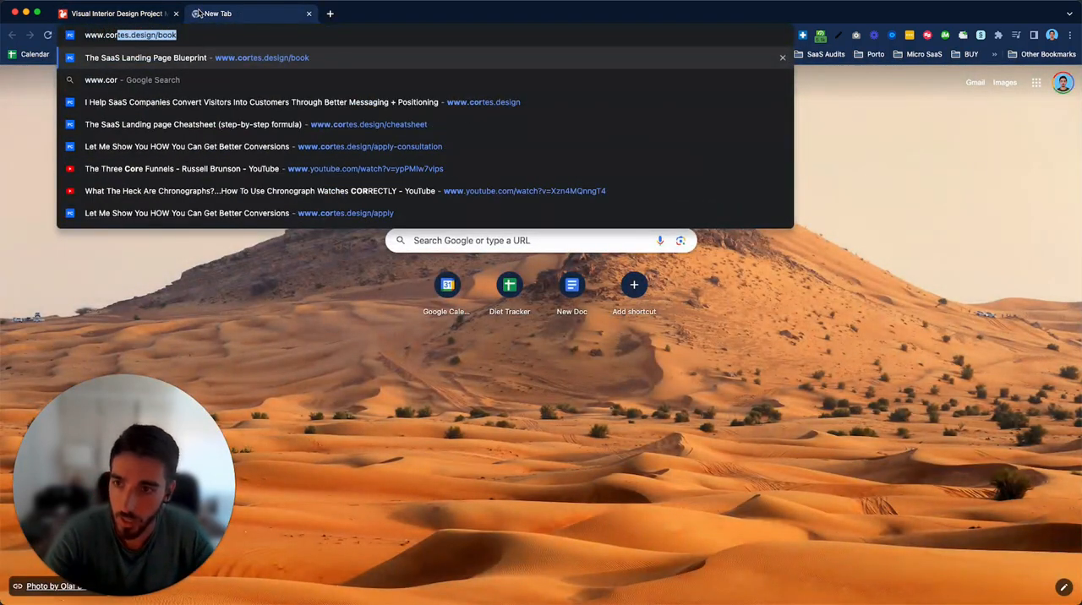
Load cortes.design and scroll down to its 'How Can You Help Me?' video.
{"action": "key", "text": "Return"}
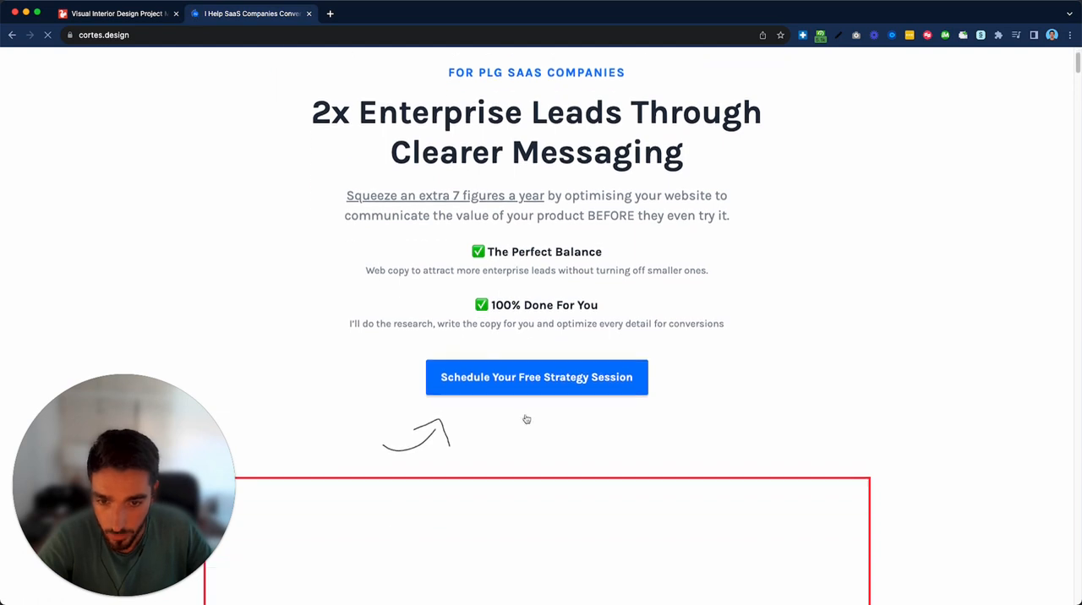
{"action": "scroll", "scroll_direction": "down", "scroll_amount": 3}
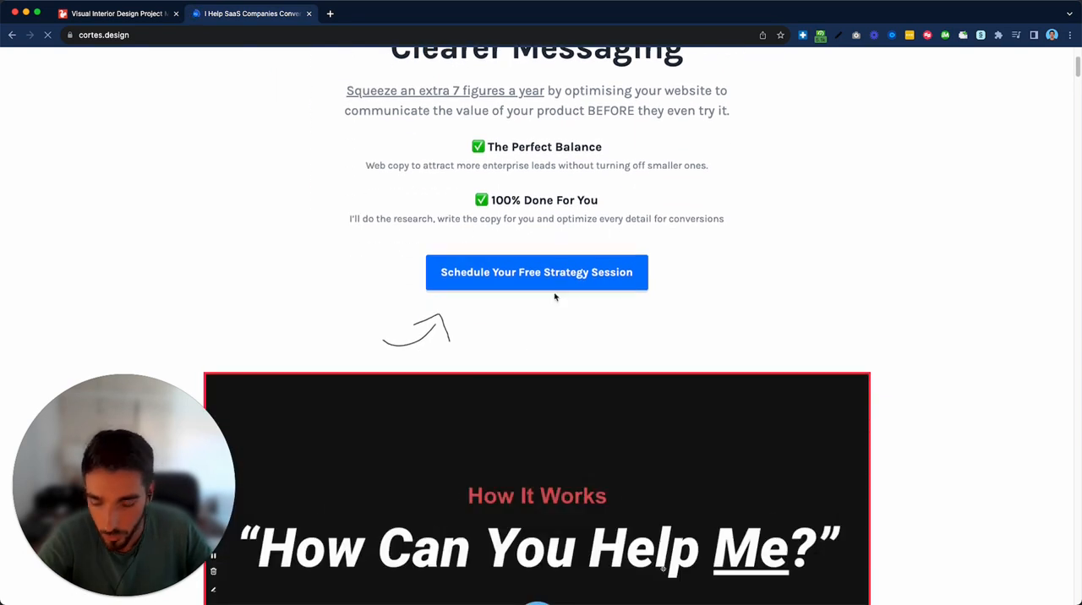
{"action": "scroll", "scroll_direction": "down", "scroll_amount": 3}
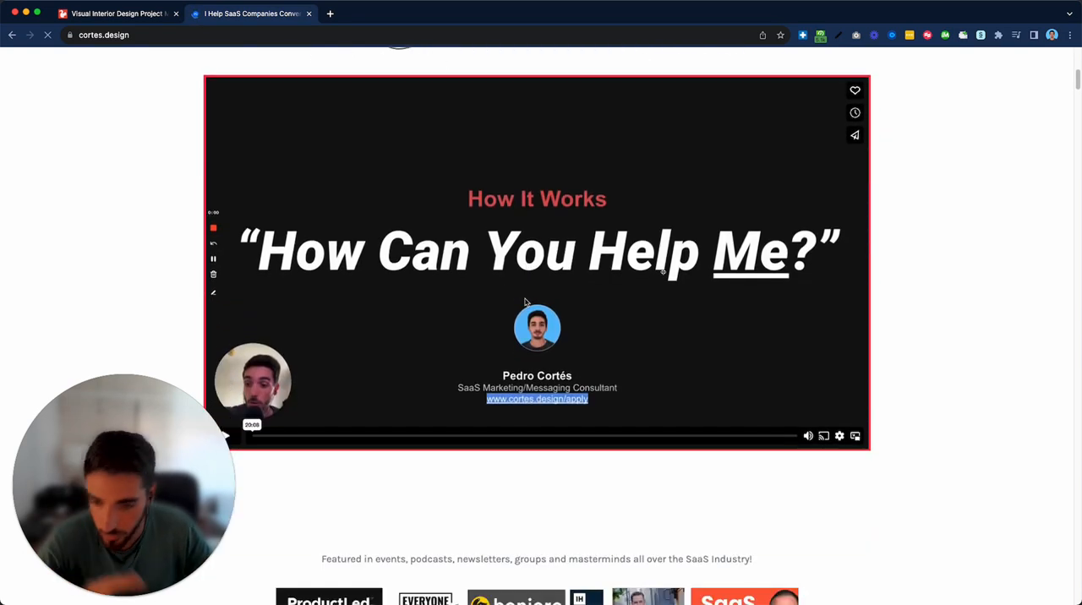